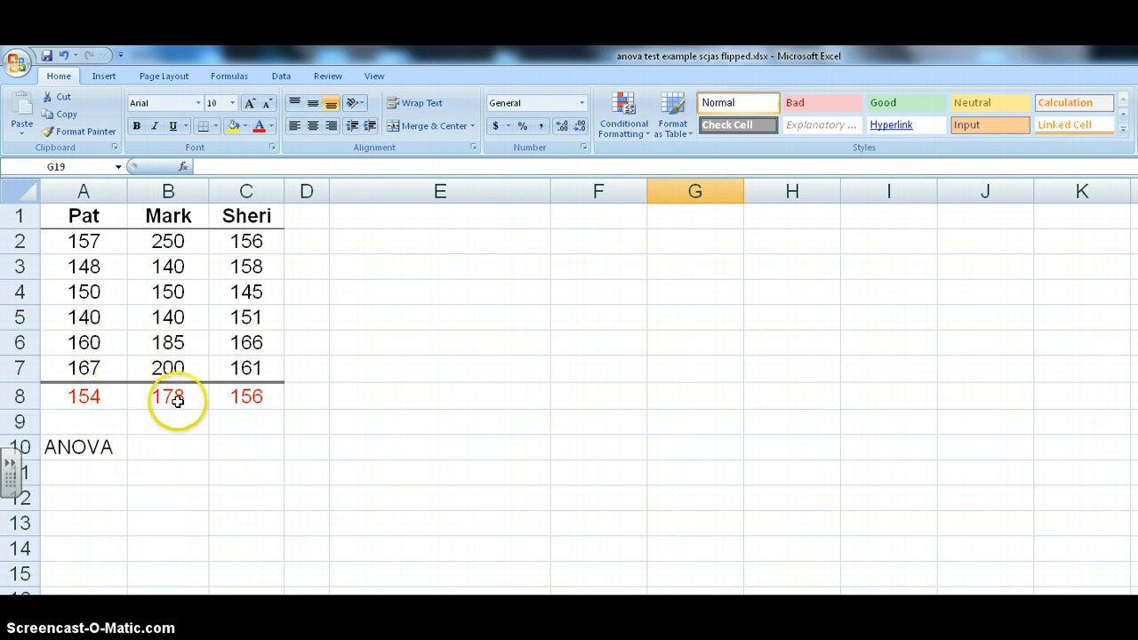
{"action": "mouse_move", "coordinate": [199, 405]}
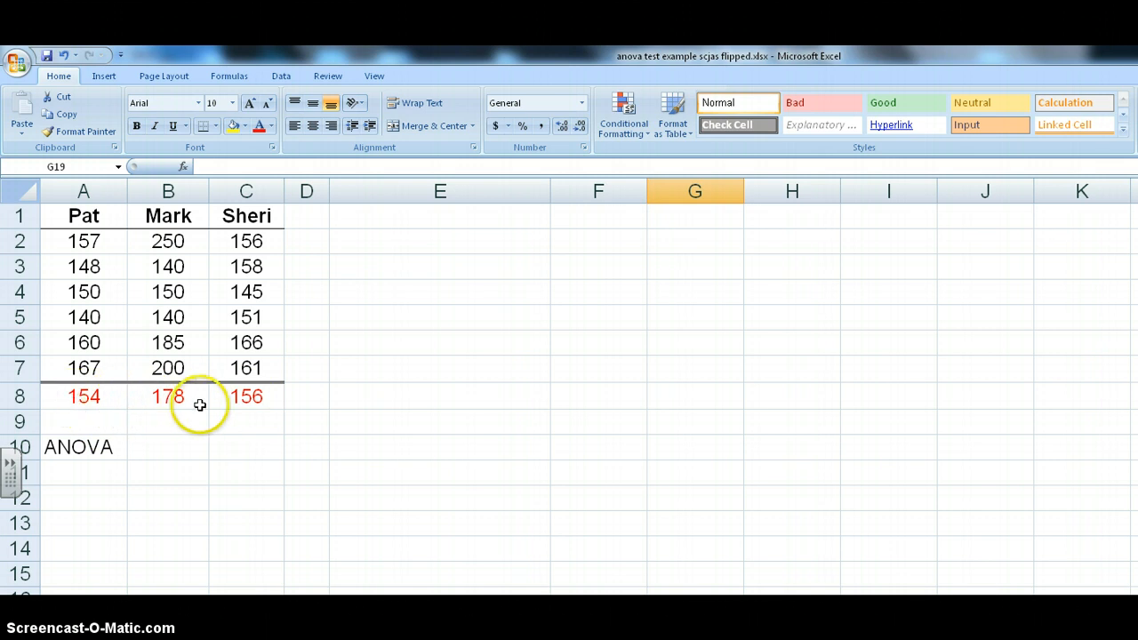
{"action": "mouse_move", "coordinate": [89, 421]}
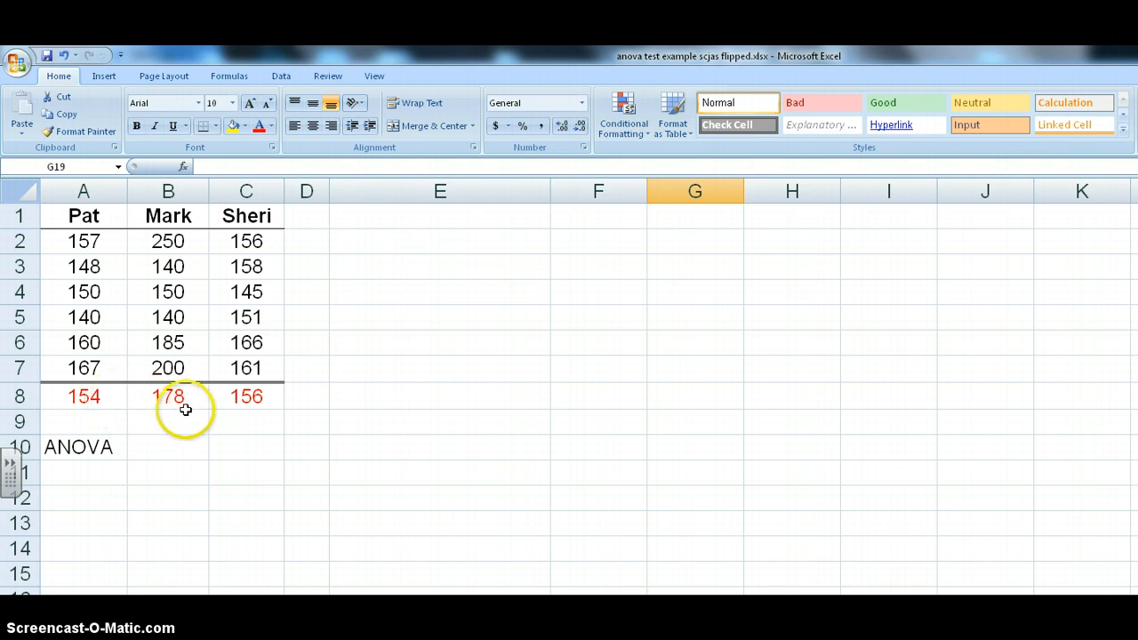
{"action": "mouse_move", "coordinate": [203, 428]}
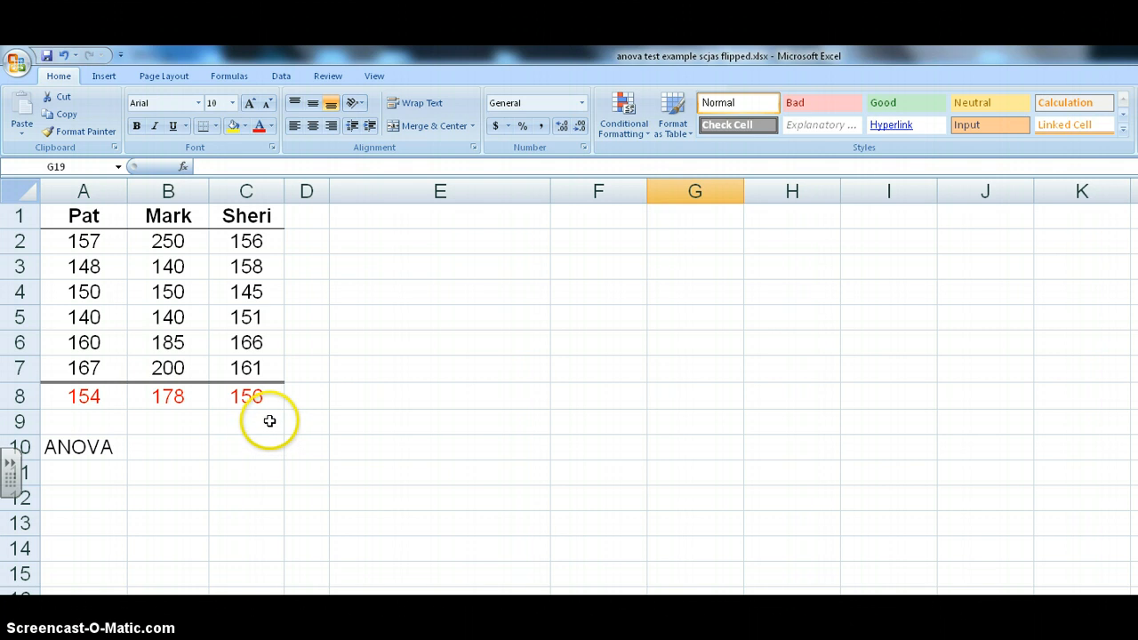
{"action": "mouse_move", "coordinate": [259, 342]}
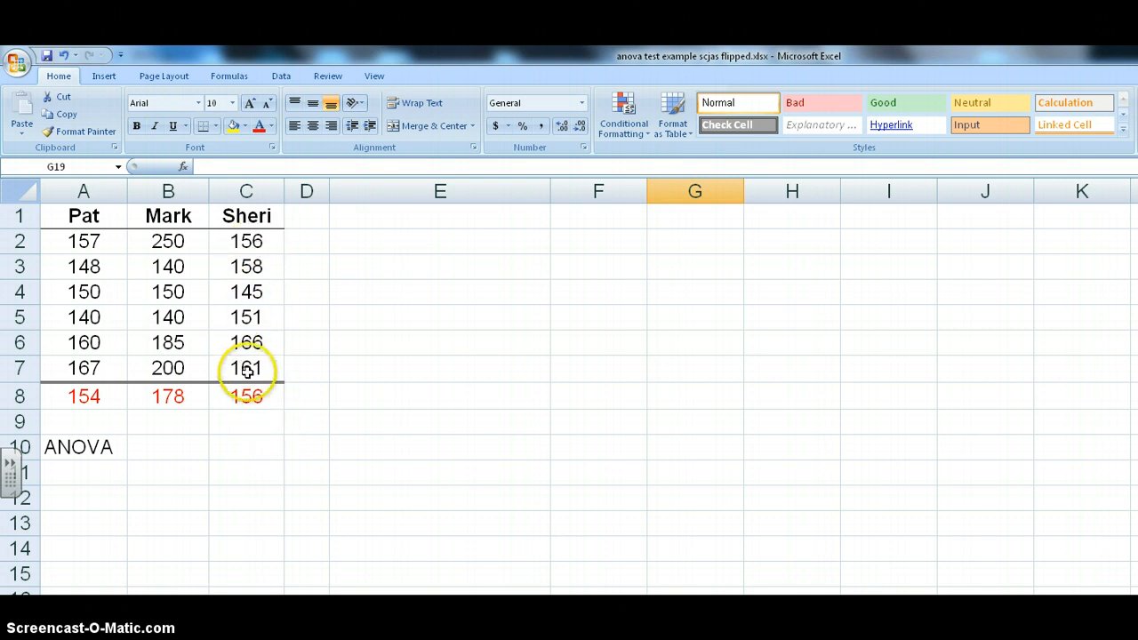
{"action": "mouse_move", "coordinate": [239, 426]}
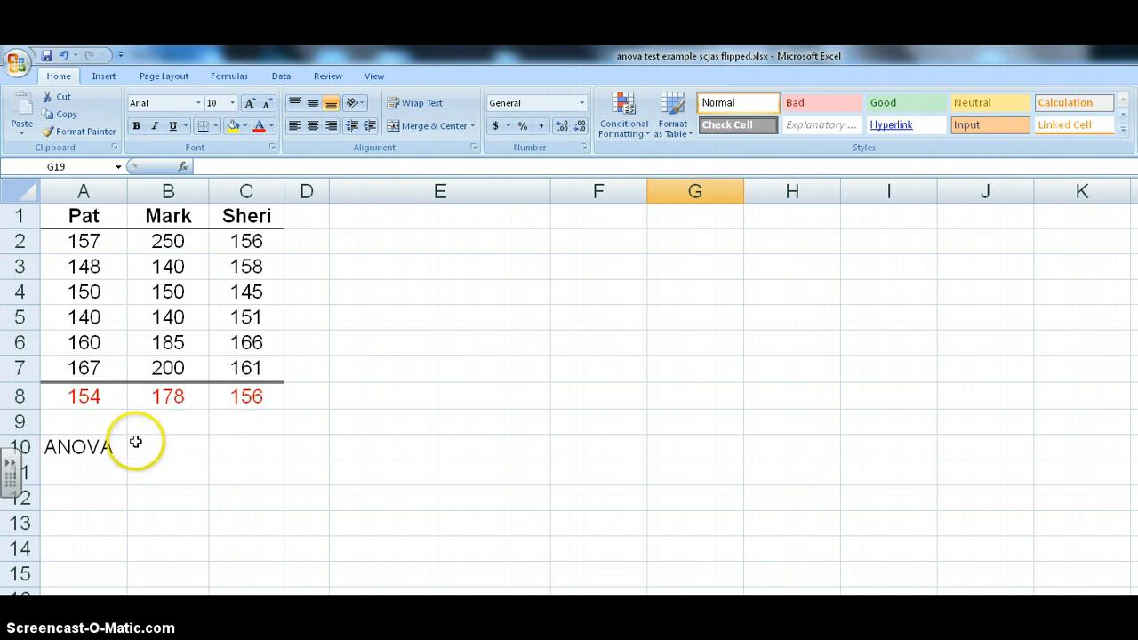
{"action": "mouse_move", "coordinate": [58, 426]}
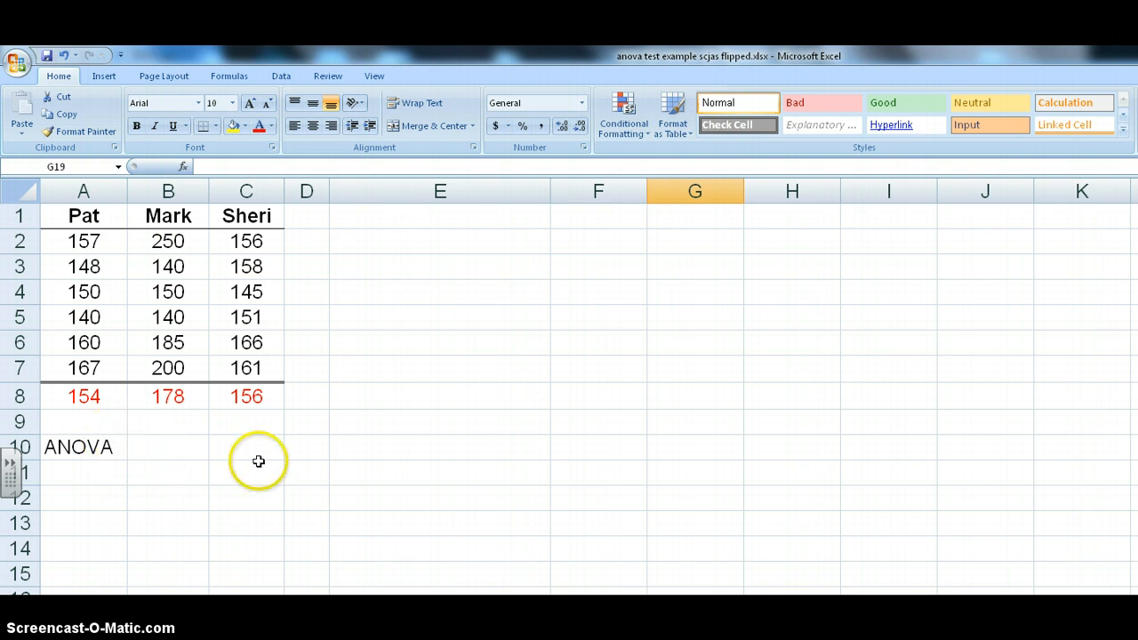
{"action": "mouse_move", "coordinate": [281, 75]}
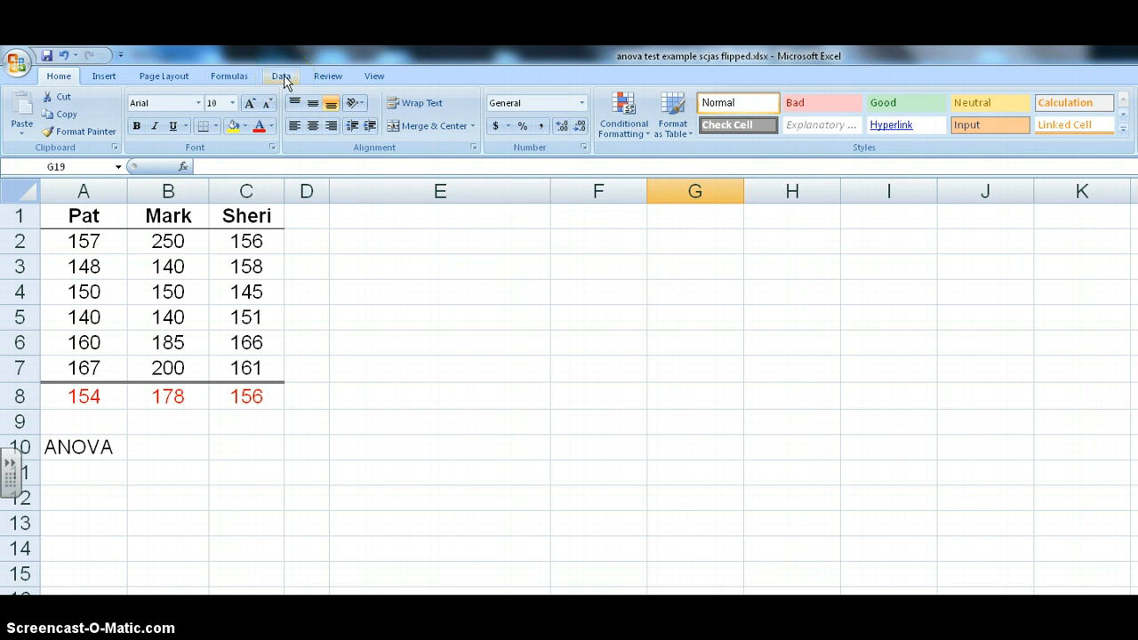
Bring up the Data Analysis tools list from the Data ribbon's Analysis group
{"action": "left_click", "coordinate": [281, 75]}
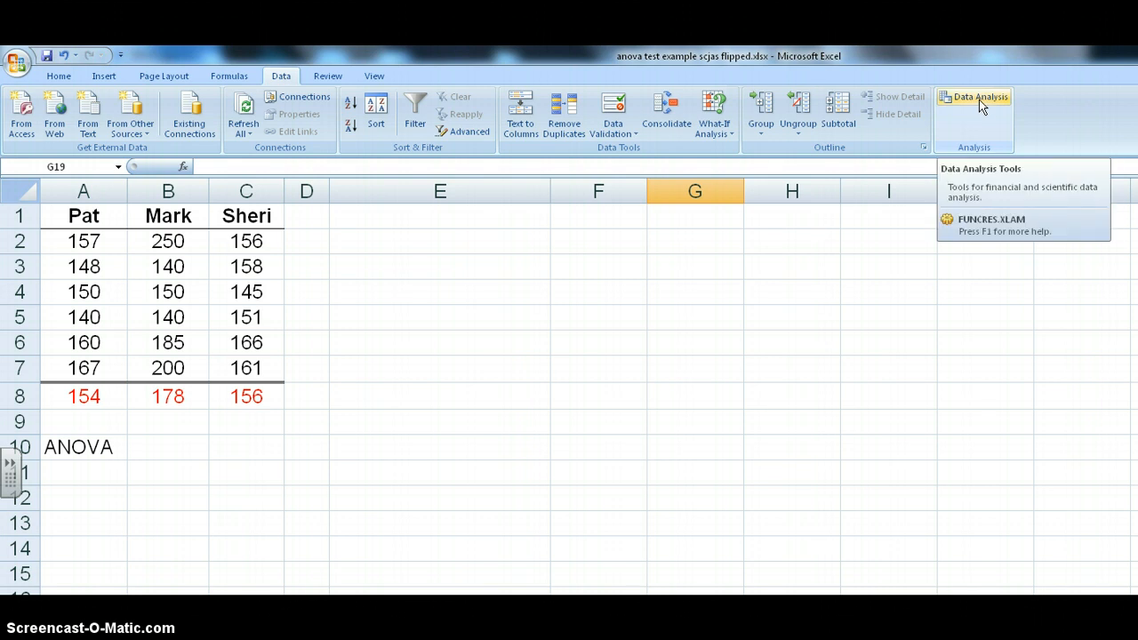
{"action": "left_click", "coordinate": [974, 99]}
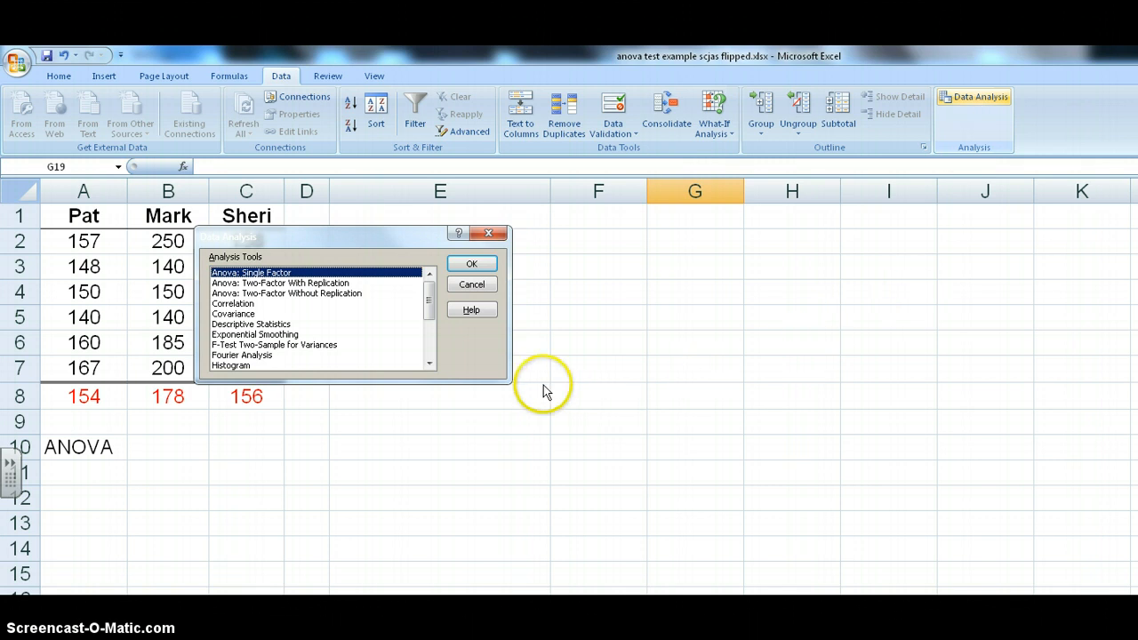
{"action": "mouse_move", "coordinate": [253, 377]}
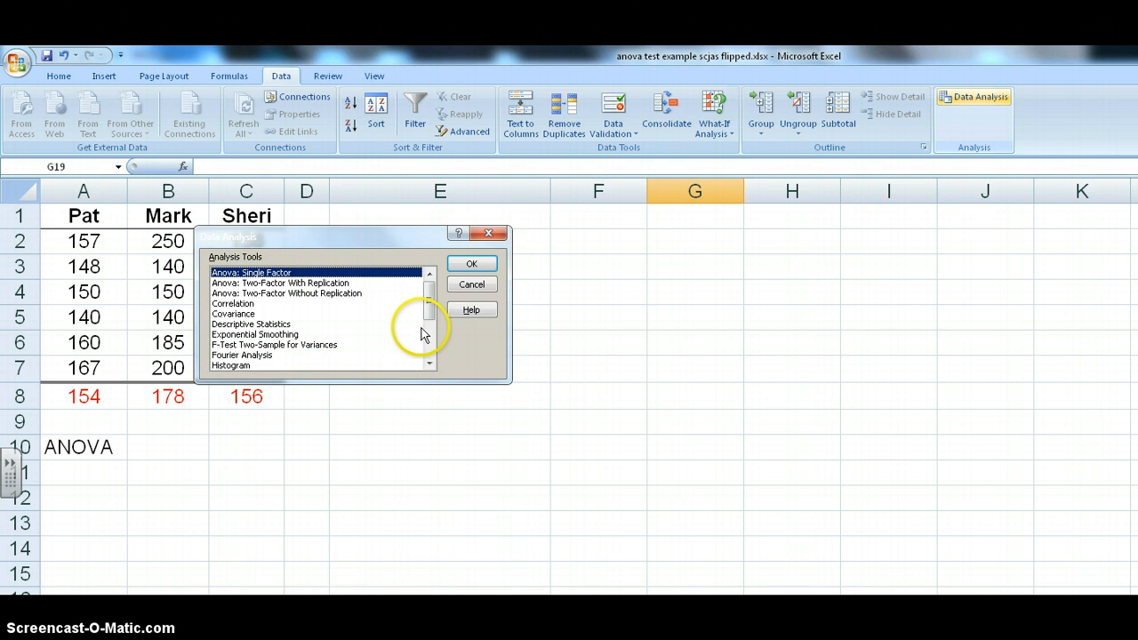
{"action": "left_click", "coordinate": [430, 299]}
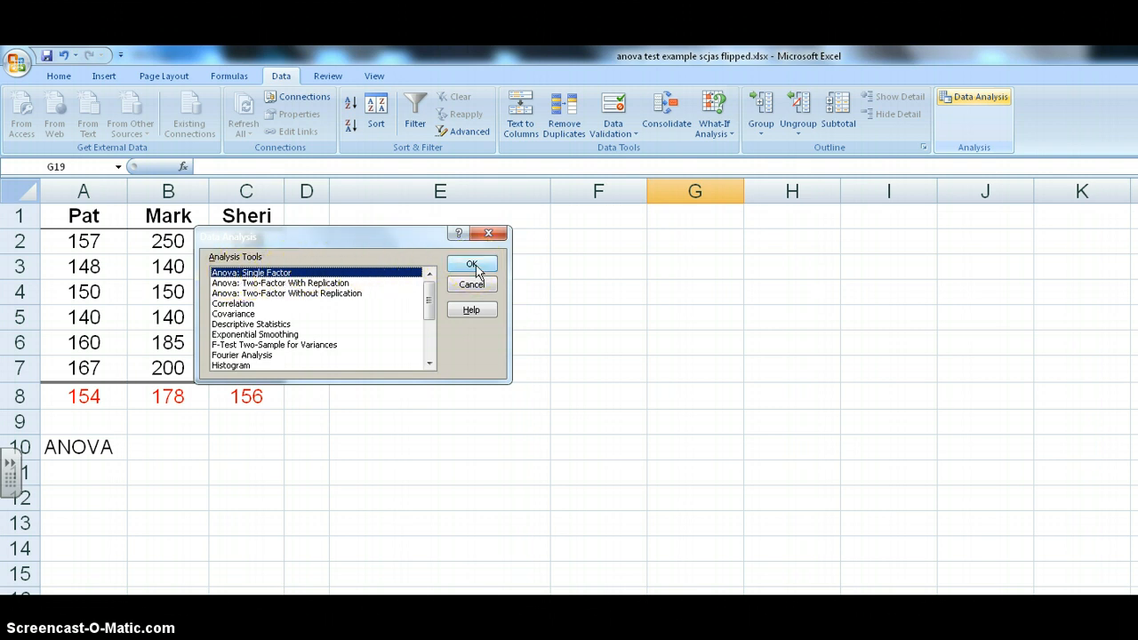
Choose ANOVA: Single Factor and set its input range to A1:C7 with labels
{"action": "left_click", "coordinate": [473, 263]}
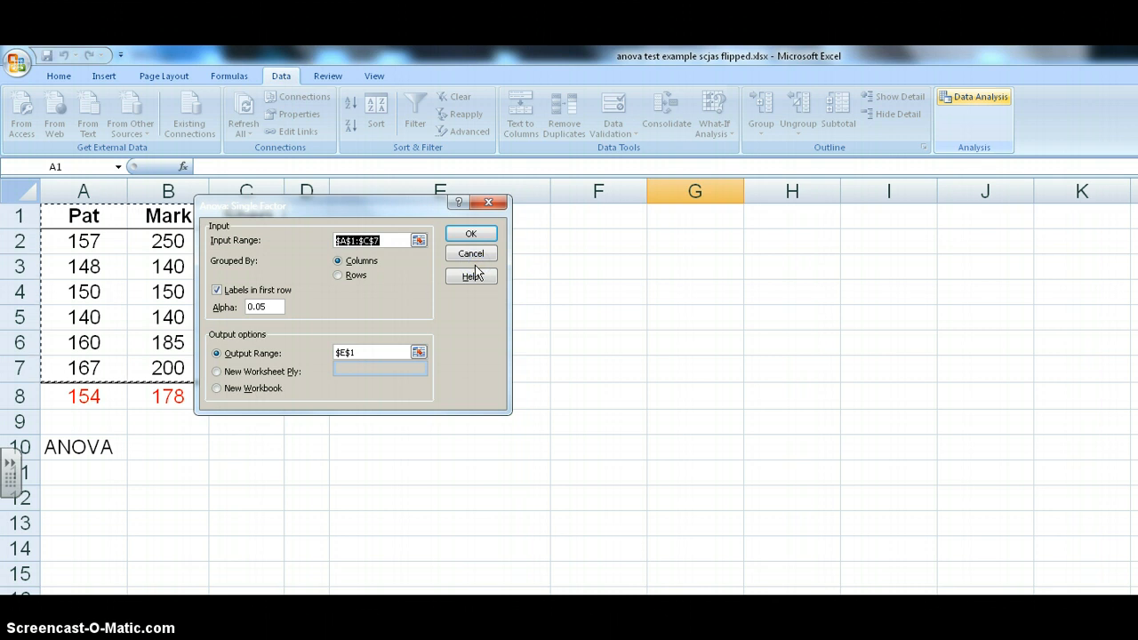
{"action": "mouse_move", "coordinate": [412, 269]}
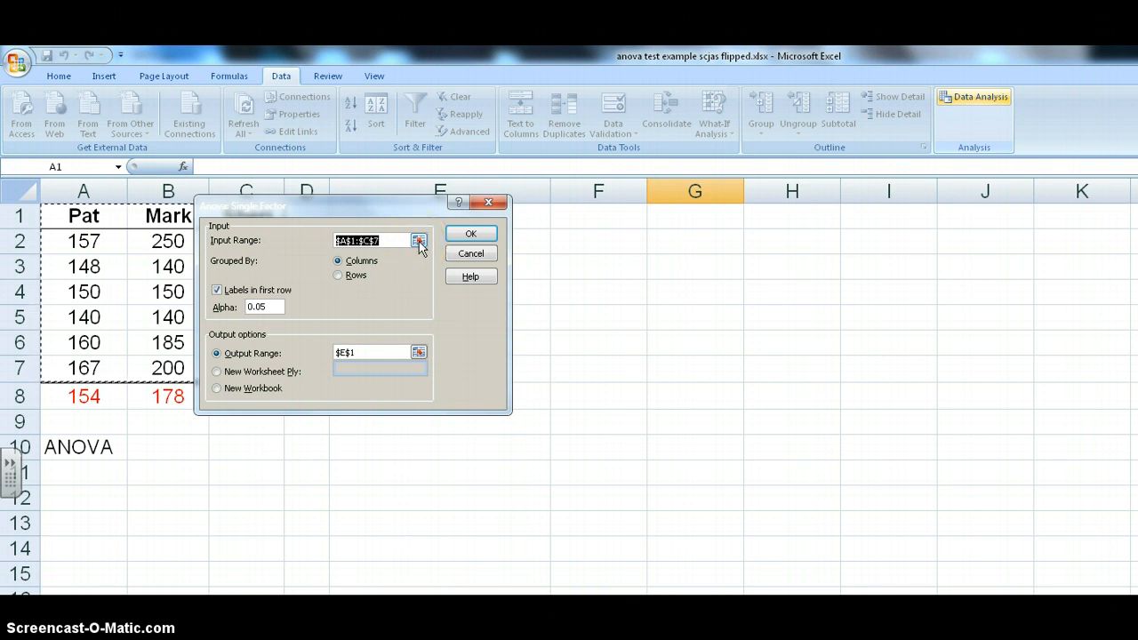
{"action": "left_click", "coordinate": [419, 242]}
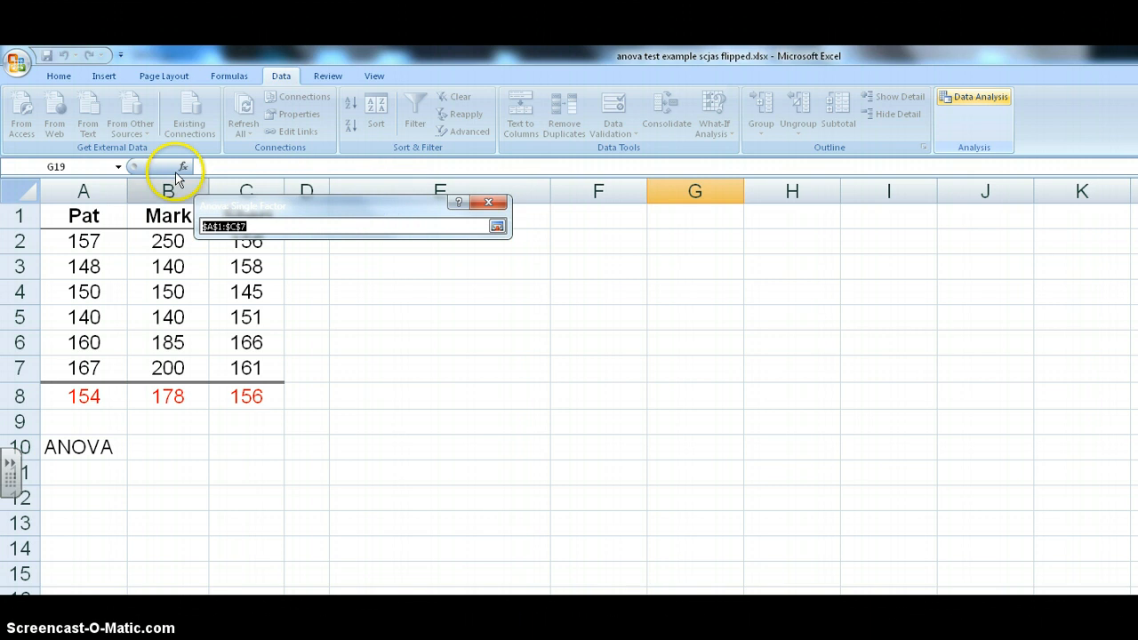
{"action": "mouse_move", "coordinate": [327, 306]}
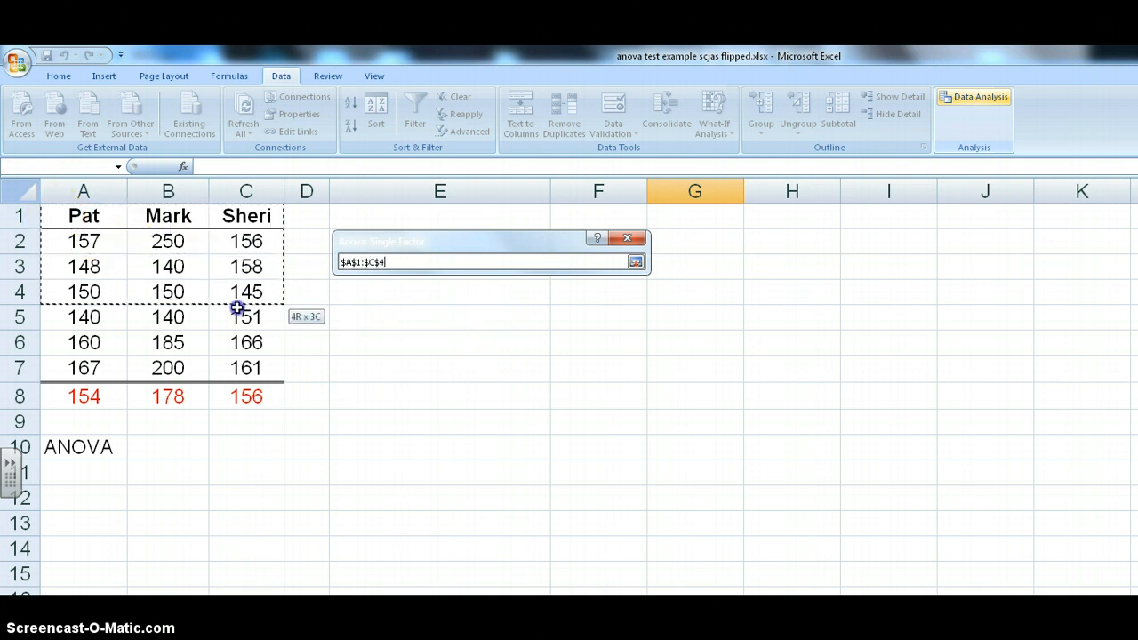
{"action": "left_click_drag", "start_coordinate": [239, 316], "coordinate": [231, 359]}
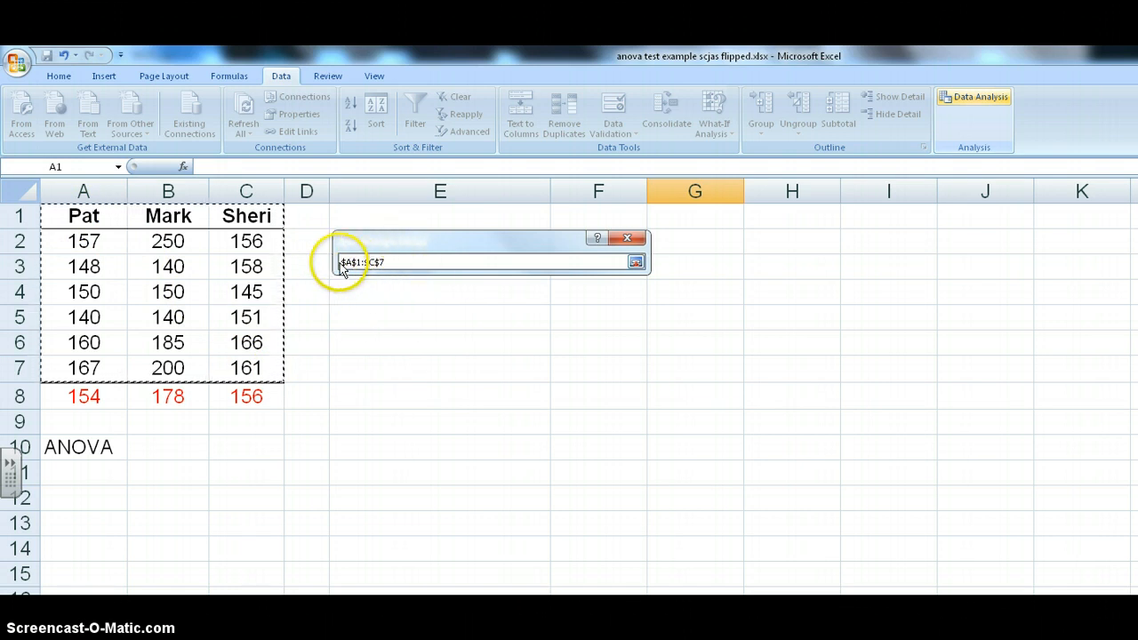
{"action": "mouse_move", "coordinate": [605, 317]}
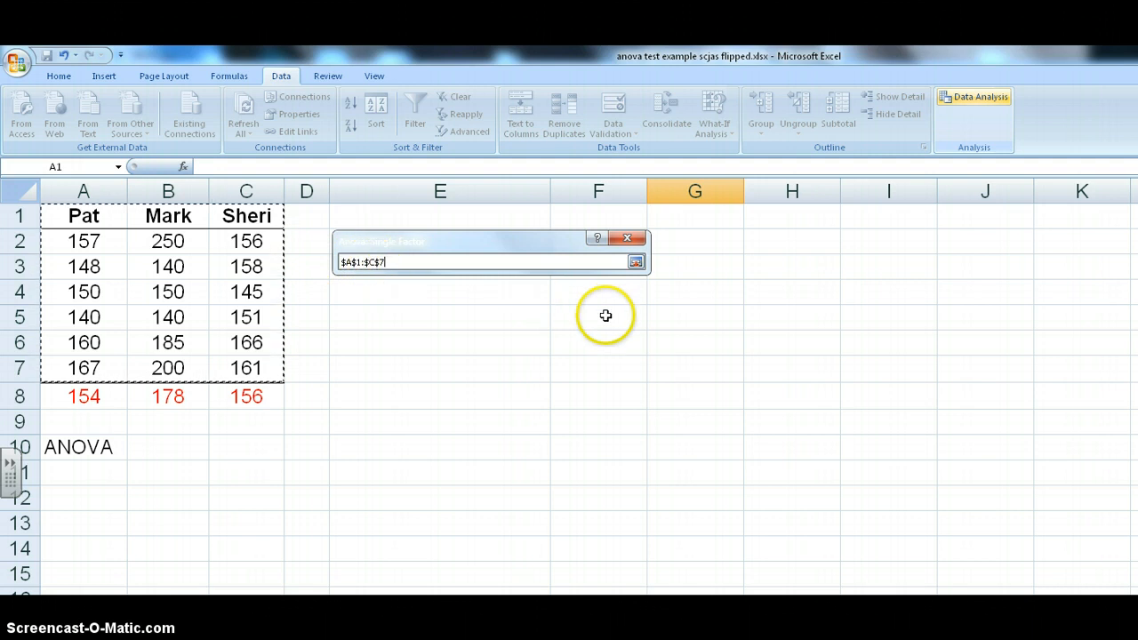
{"action": "mouse_move", "coordinate": [679, 285]}
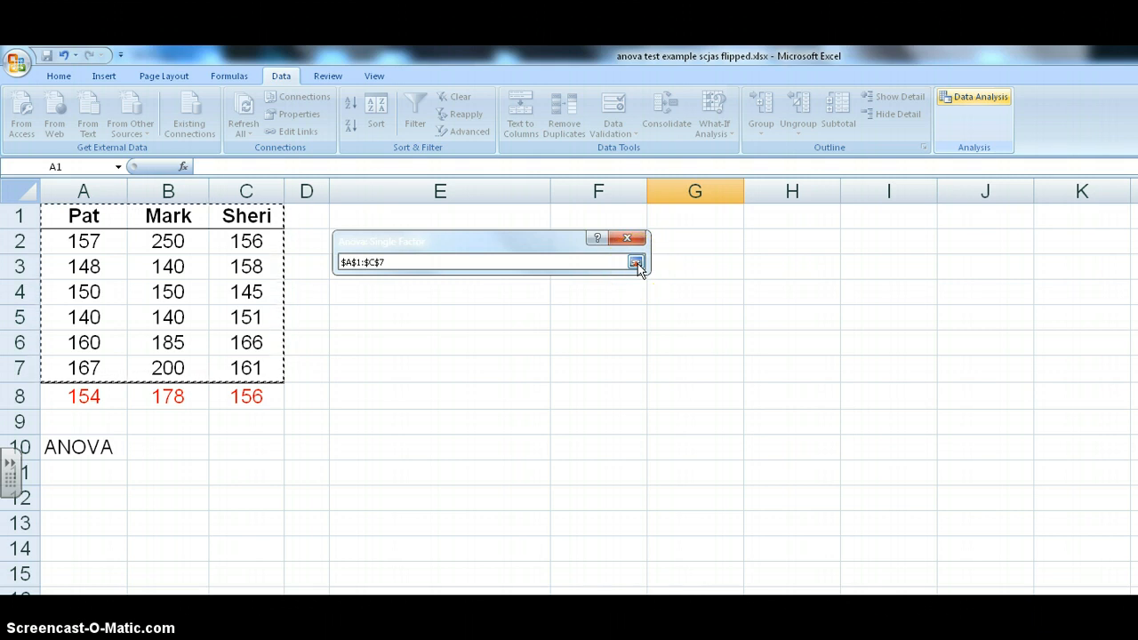
{"action": "left_click", "coordinate": [636, 263]}
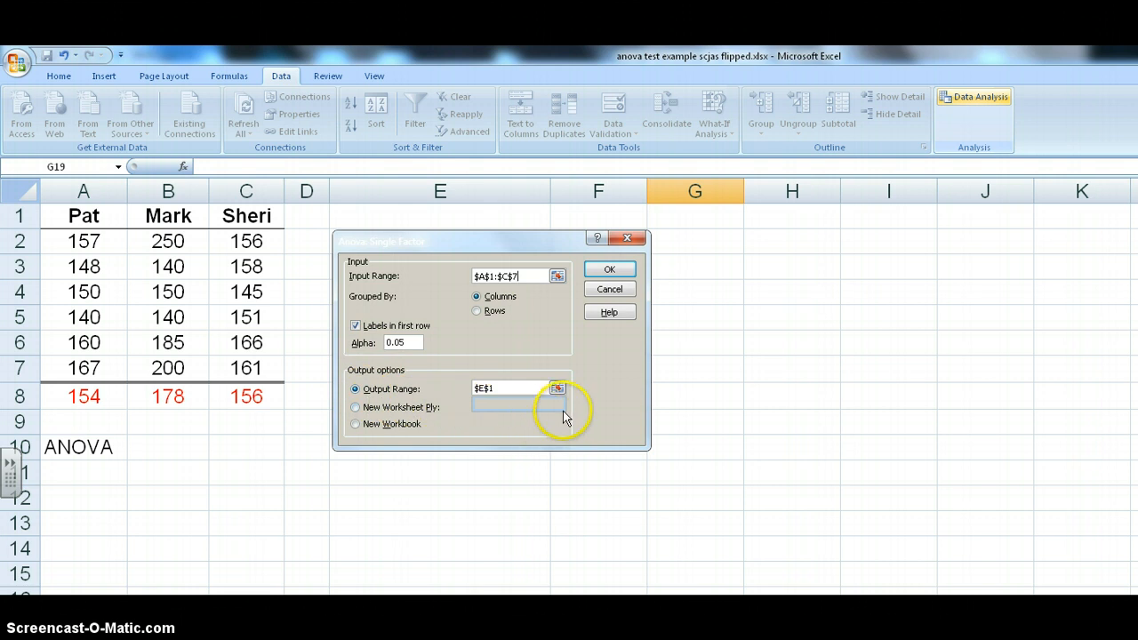
{"action": "mouse_move", "coordinate": [412, 377]}
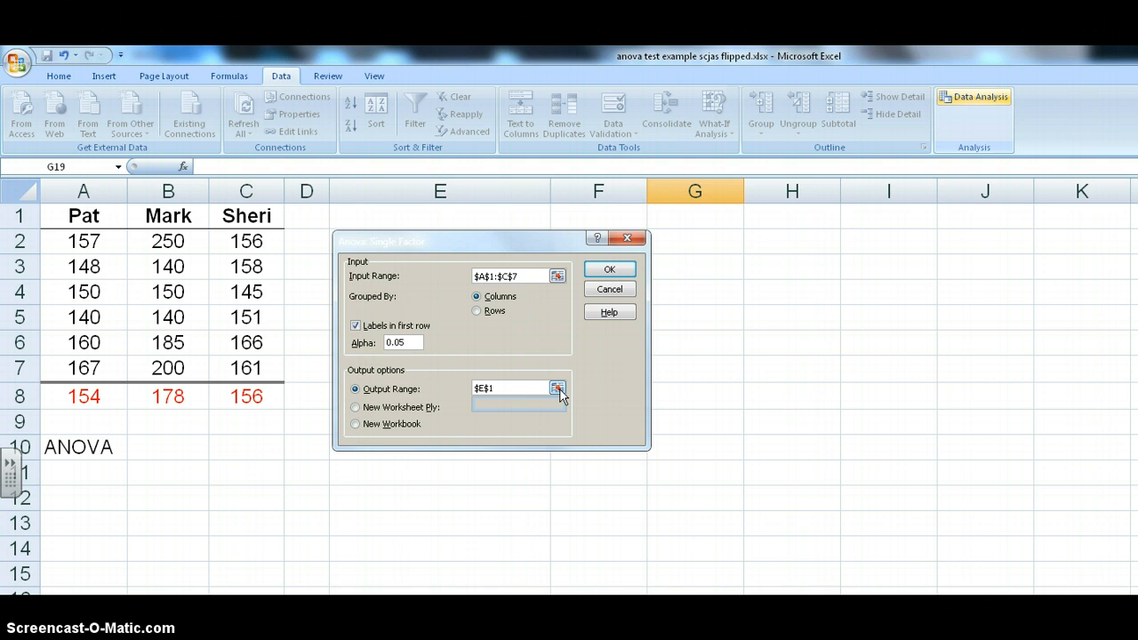
Set the ANOVA output range to E1 and restore the full settings dialog
{"action": "left_click", "coordinate": [558, 388]}
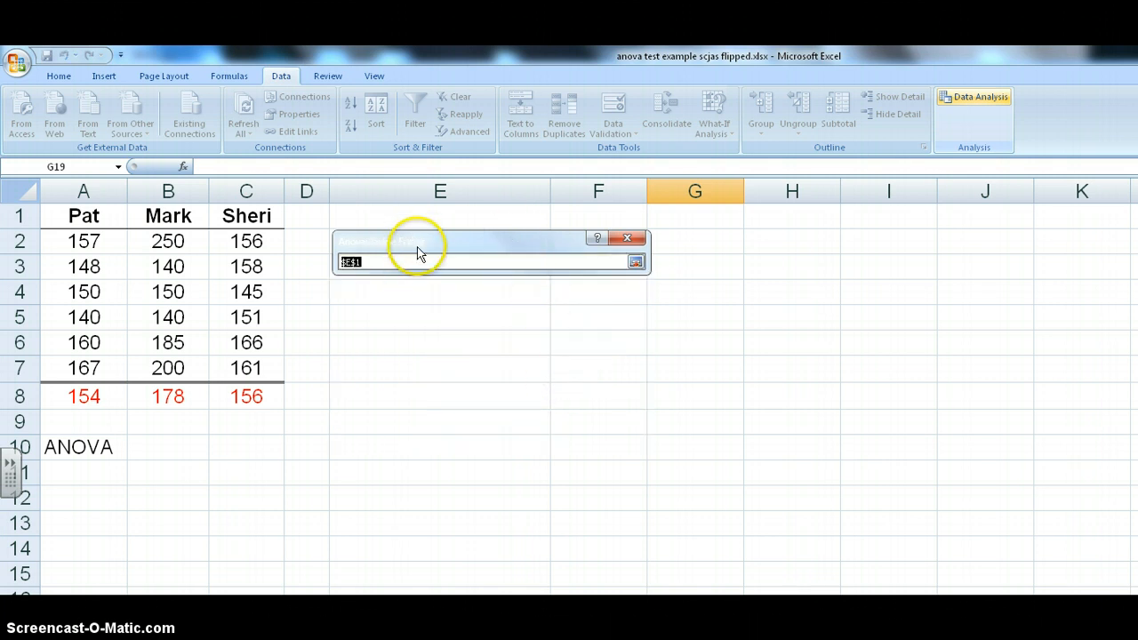
{"action": "left_click_drag", "start_coordinate": [418, 242], "coordinate": [391, 403]}
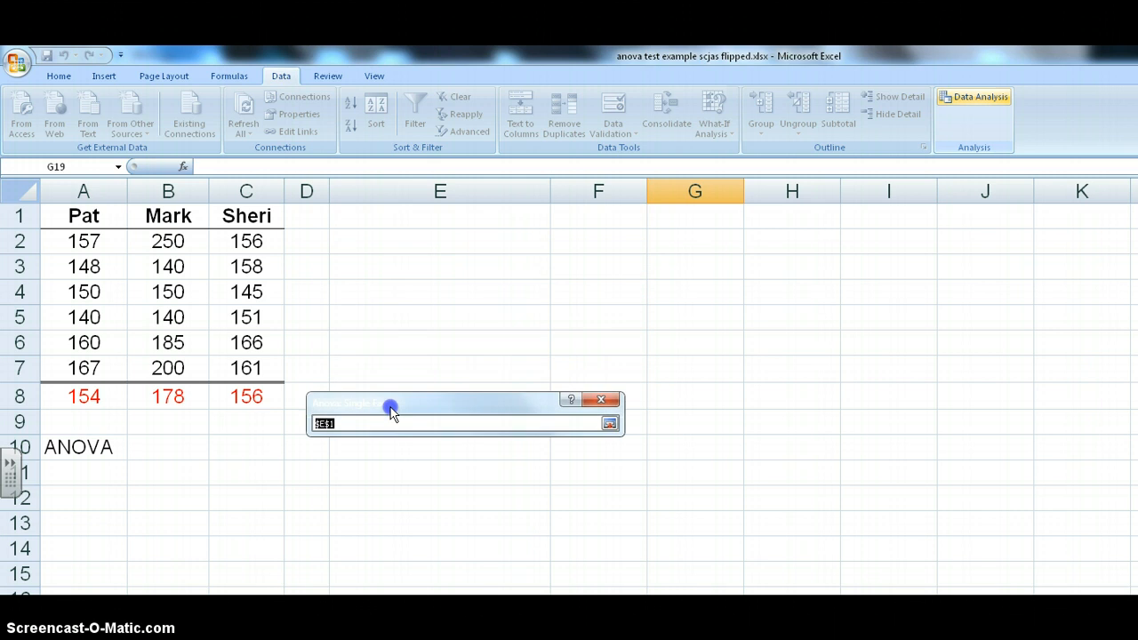
{"action": "left_click_drag", "start_coordinate": [391, 406], "coordinate": [423, 448]}
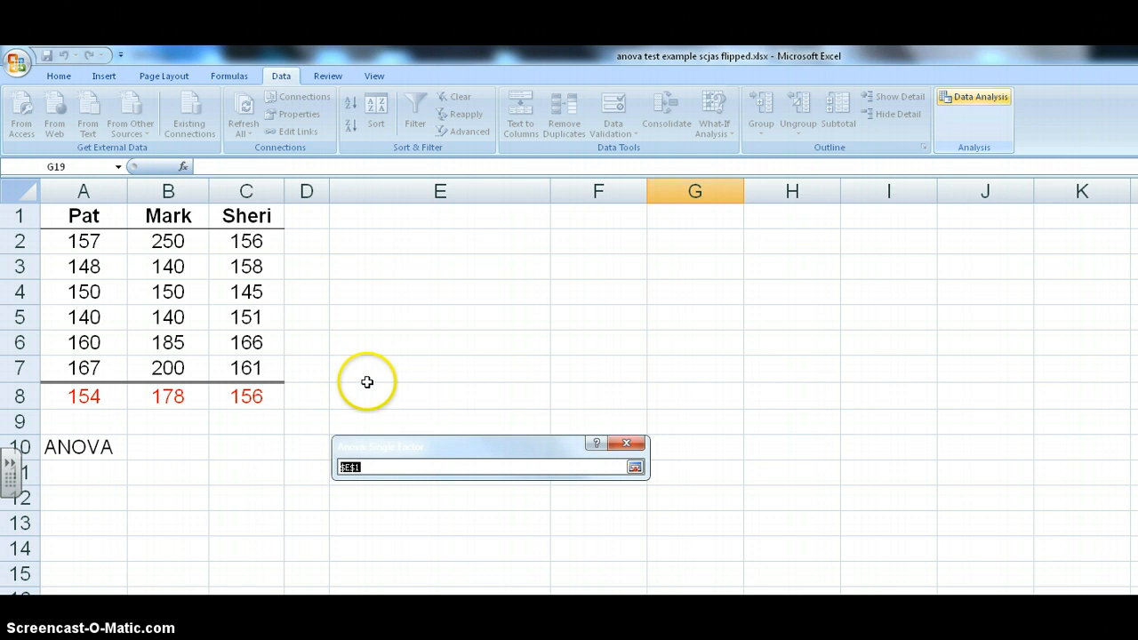
{"action": "mouse_move", "coordinate": [386, 219]}
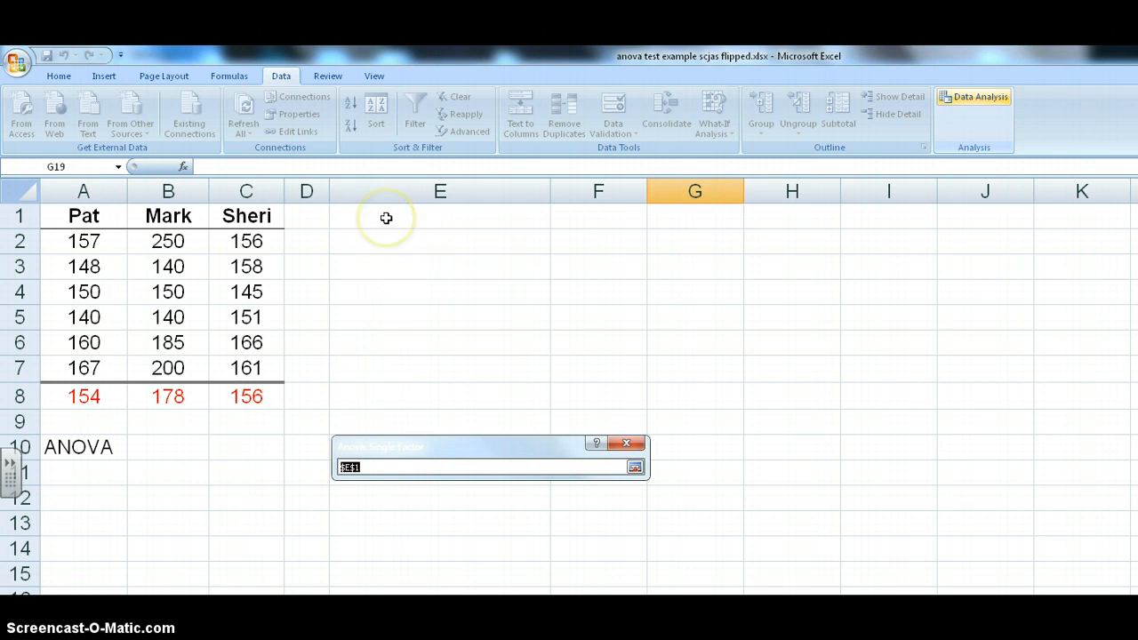
{"action": "mouse_move", "coordinate": [394, 220]}
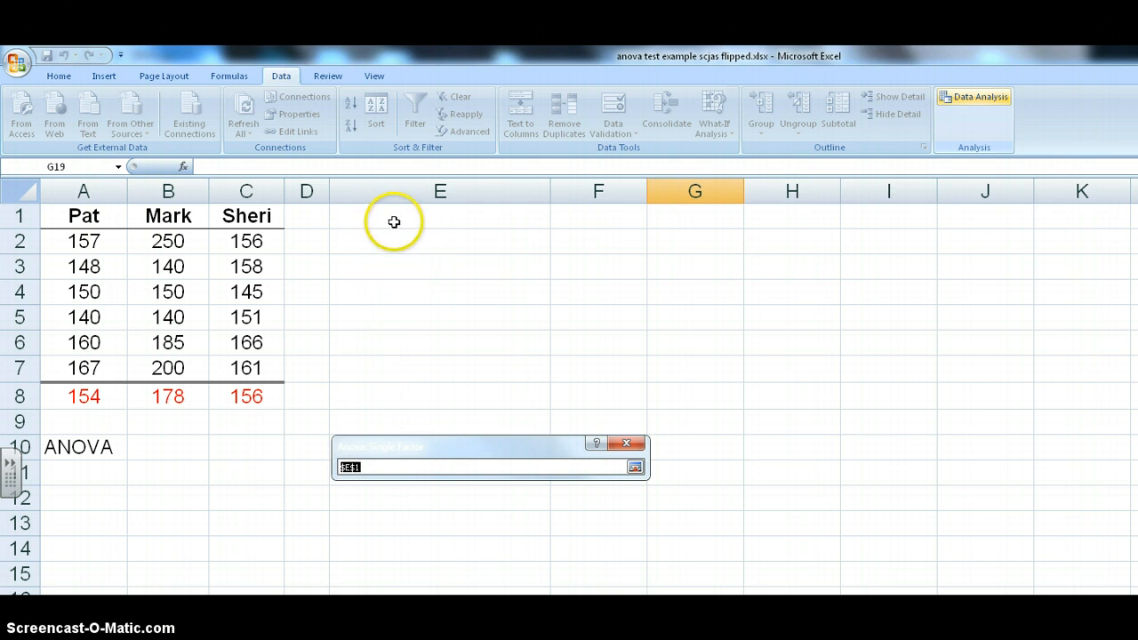
{"action": "left_click", "coordinate": [439, 217]}
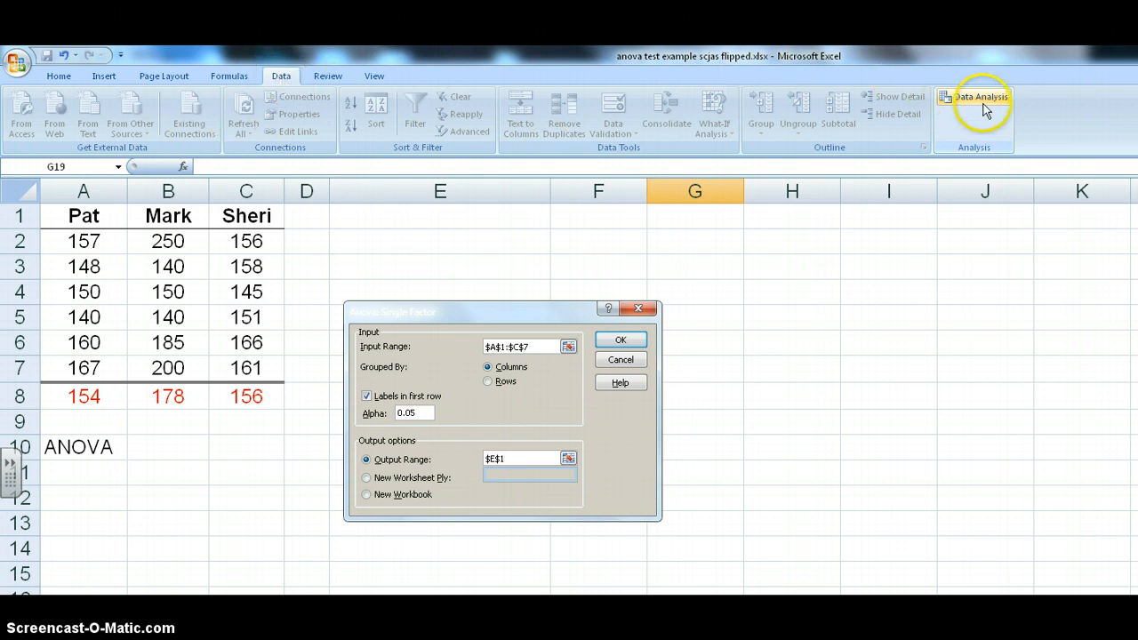
{"action": "mouse_move", "coordinate": [978, 101]}
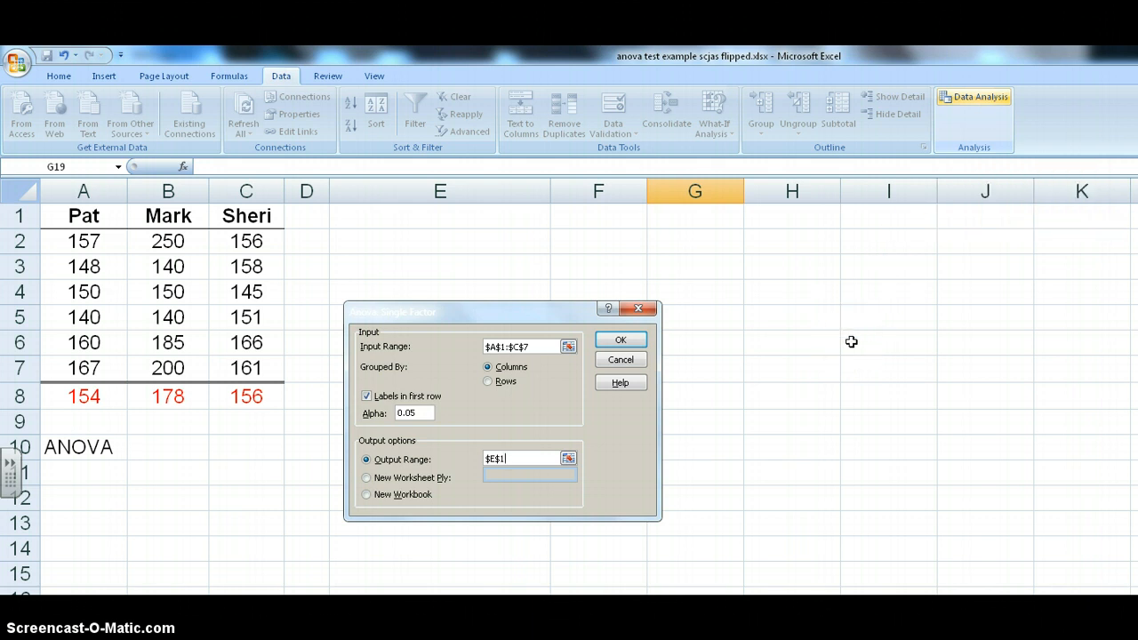
{"action": "mouse_move", "coordinate": [850, 345]}
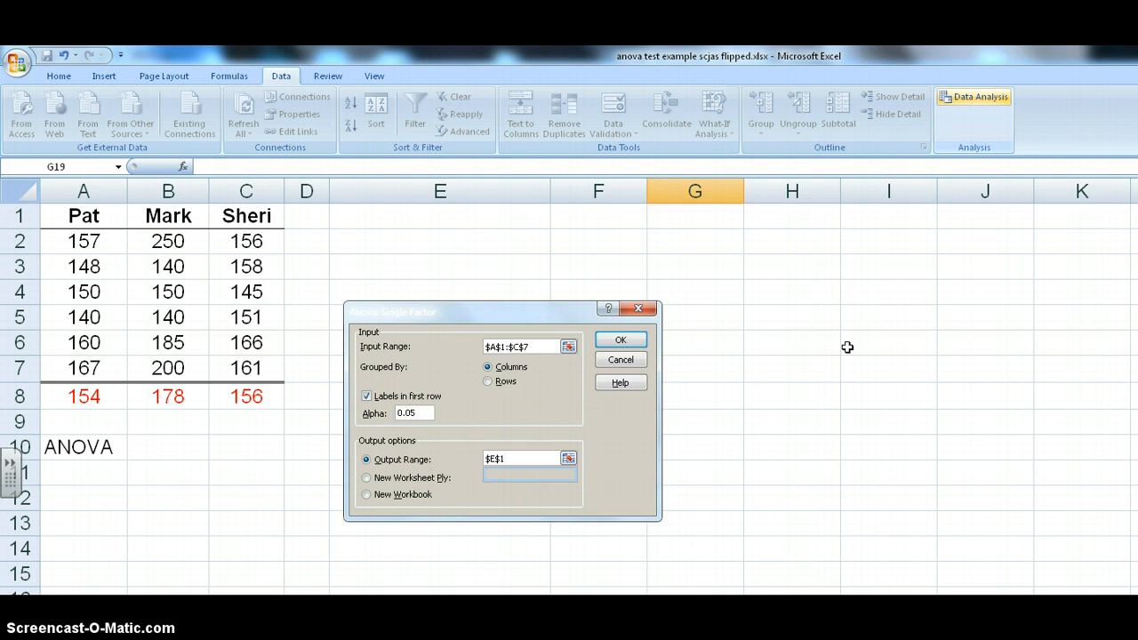
{"action": "mouse_move", "coordinate": [649, 443]}
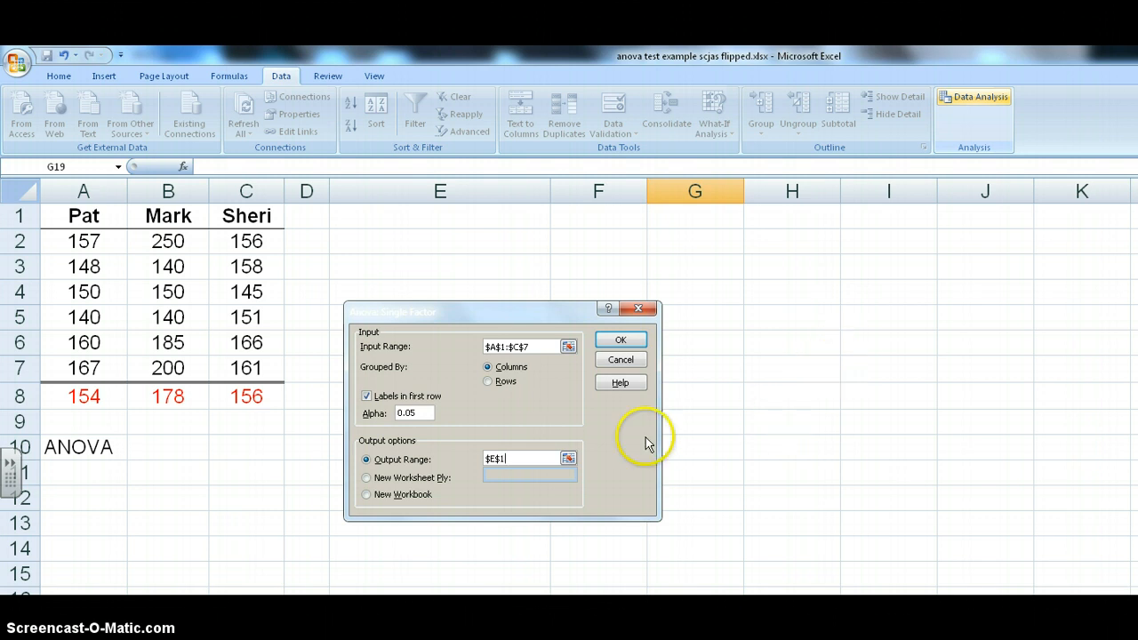
{"action": "mouse_move", "coordinate": [560, 331]}
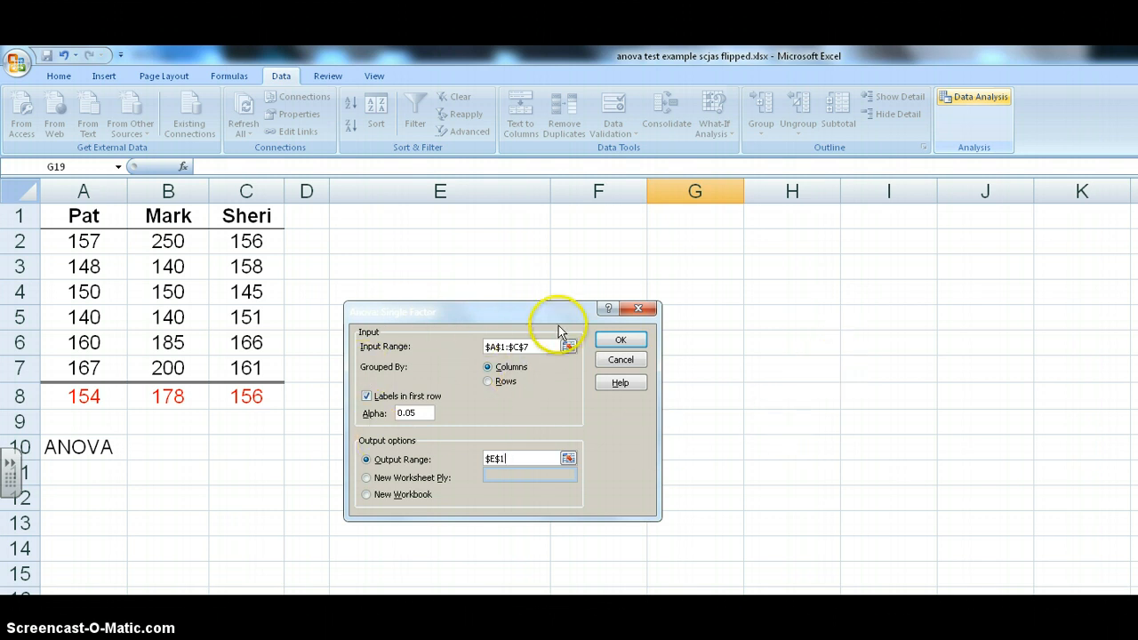
{"action": "mouse_move", "coordinate": [451, 445]}
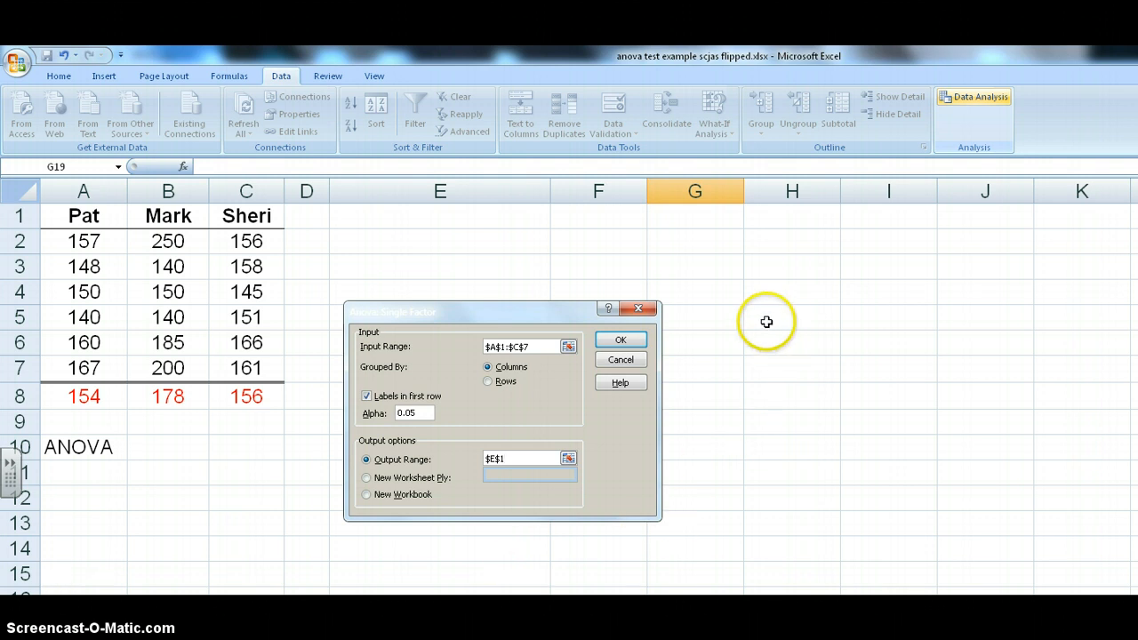
{"action": "mouse_move", "coordinate": [565, 331]}
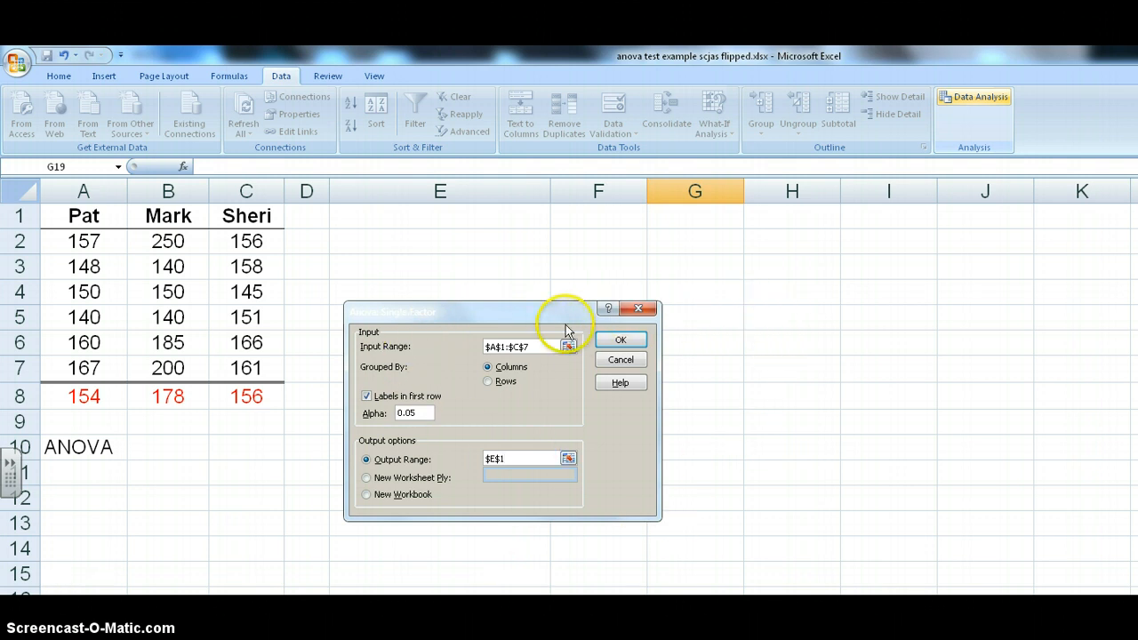
{"action": "mouse_move", "coordinate": [480, 436]}
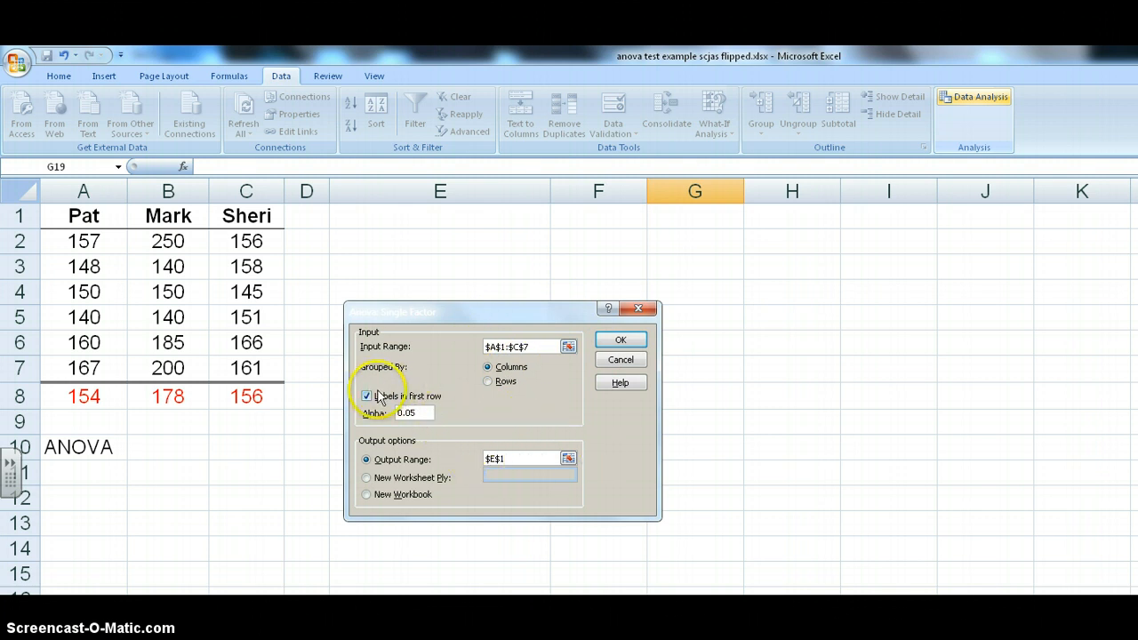
{"action": "mouse_move", "coordinate": [417, 380]}
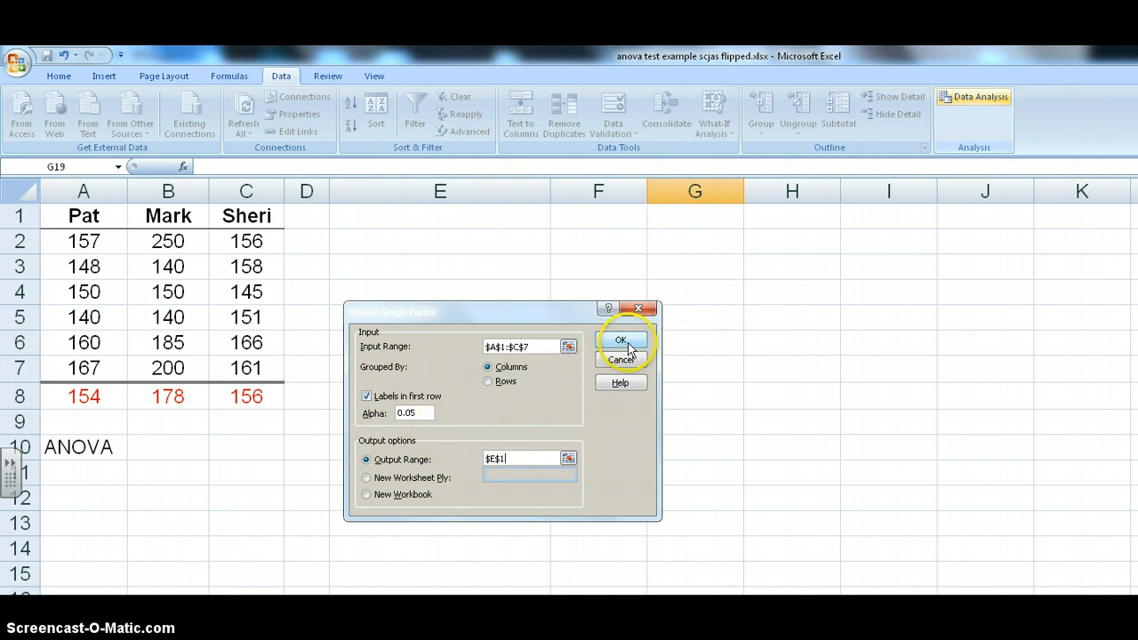
Run the ANOVA, writing F 1.525, p-value 0.2495 and F crit 3.68 from E1
{"action": "left_click", "coordinate": [621, 341]}
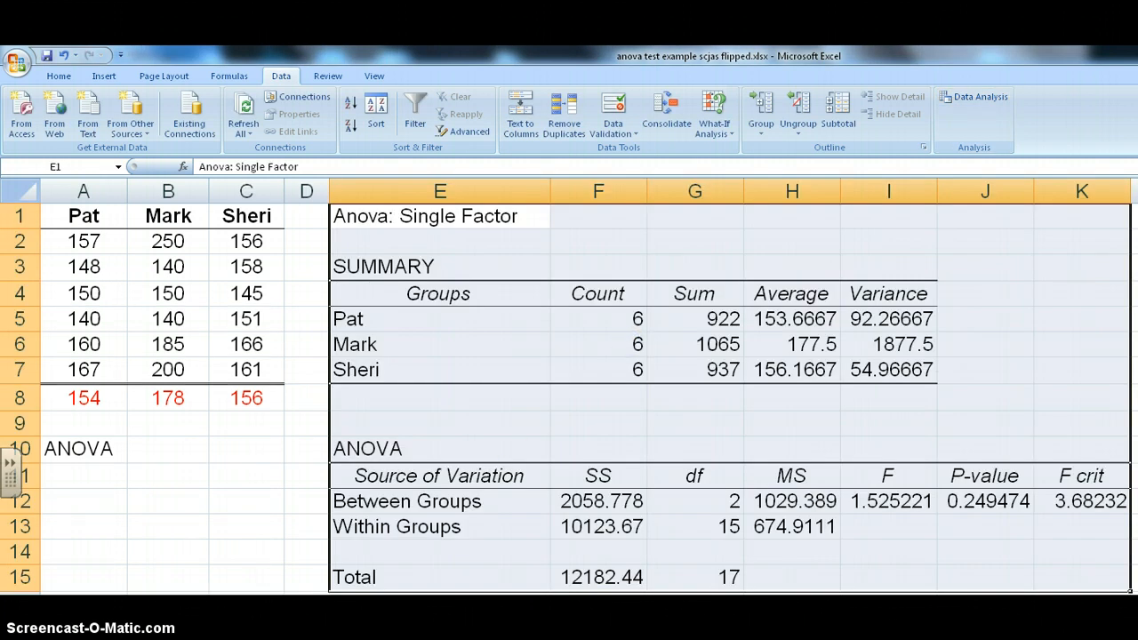
{"action": "mouse_move", "coordinate": [420, 320]}
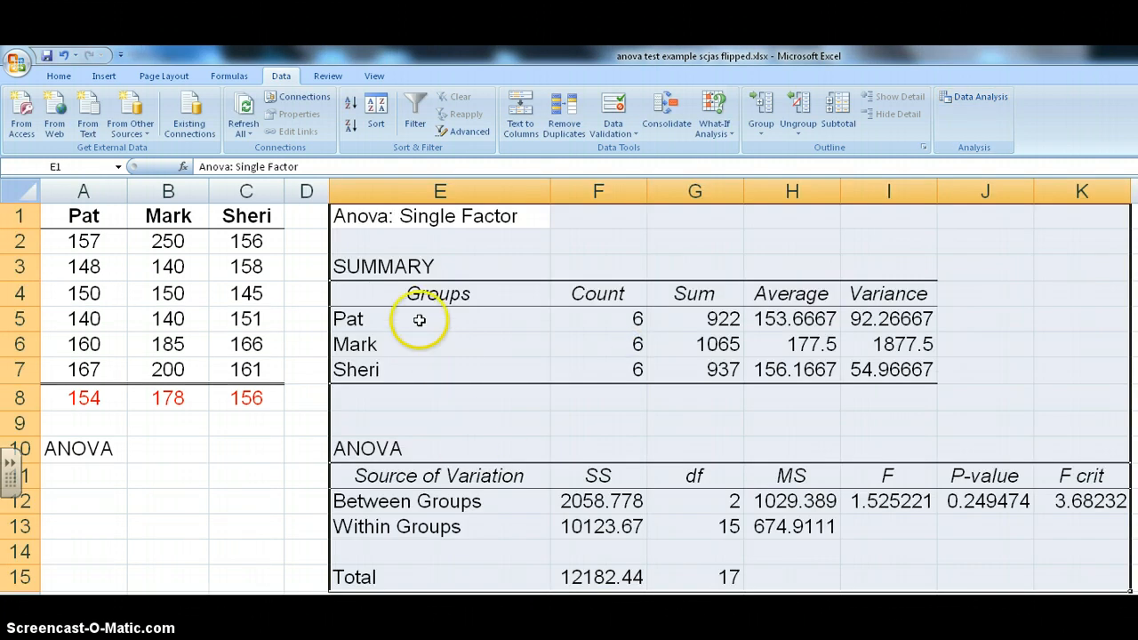
{"action": "mouse_move", "coordinate": [1013, 480]}
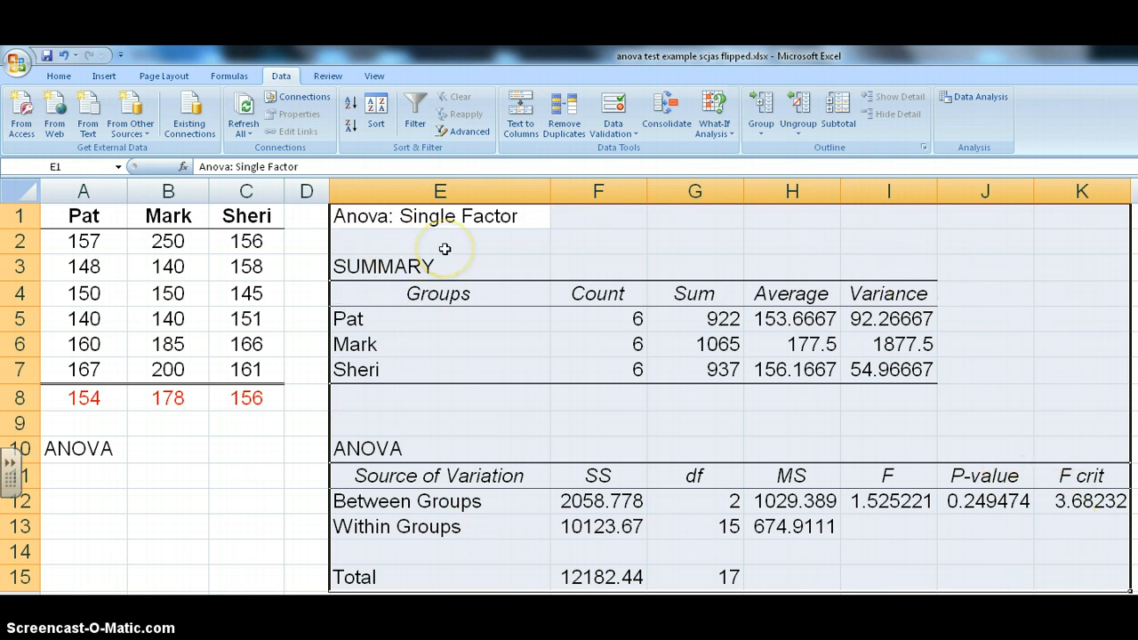
{"action": "mouse_move", "coordinate": [512, 217]}
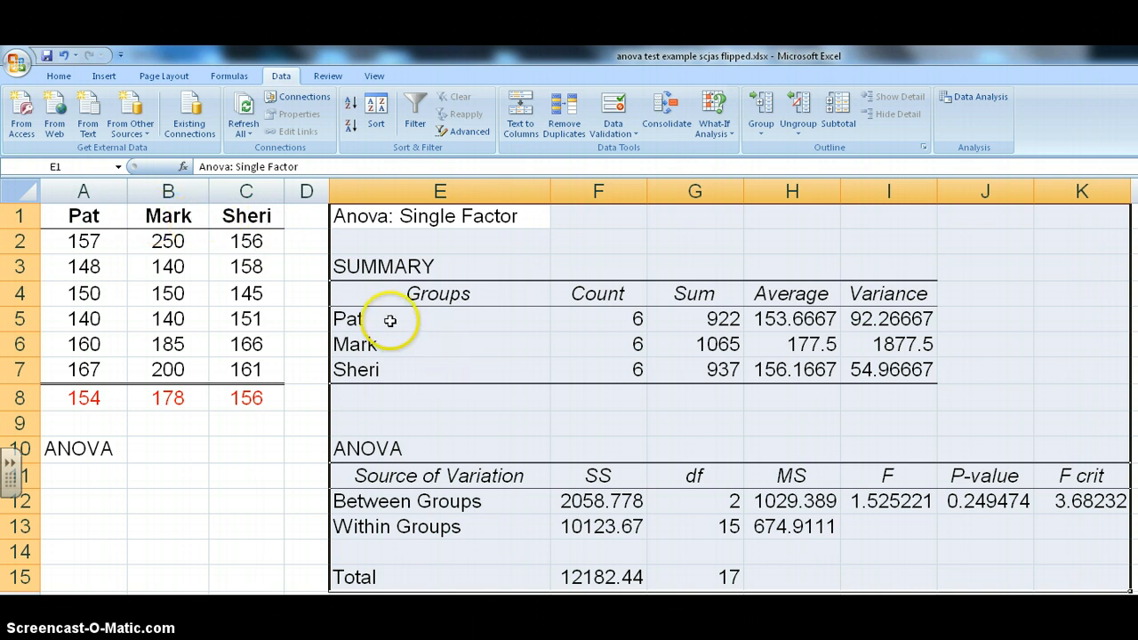
{"action": "left_click", "coordinate": [356, 345]}
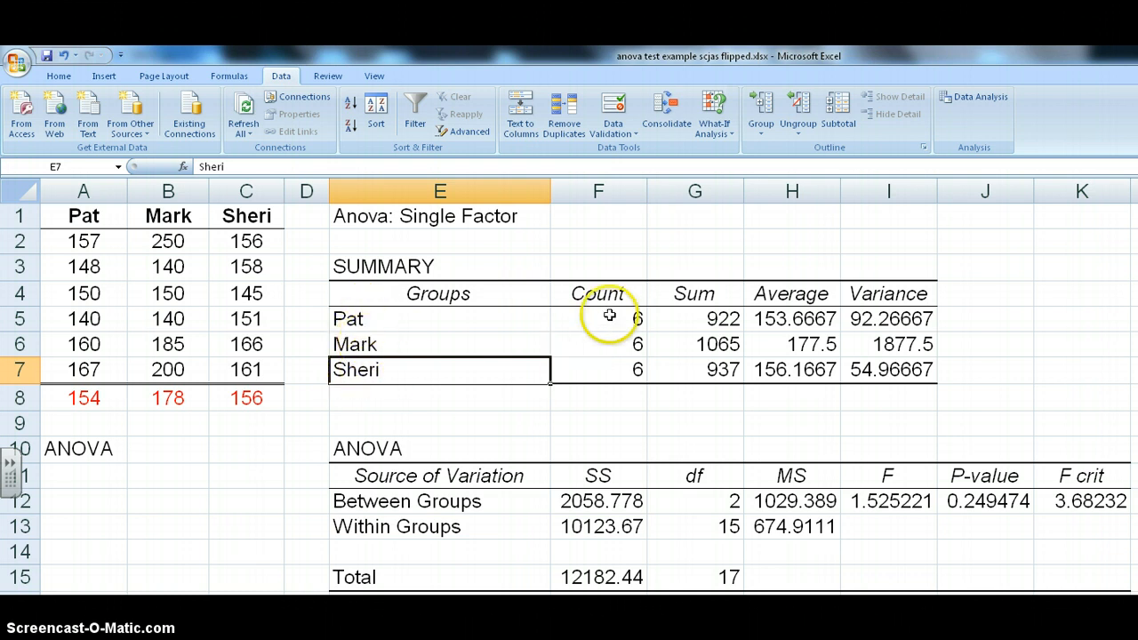
{"action": "mouse_move", "coordinate": [612, 375]}
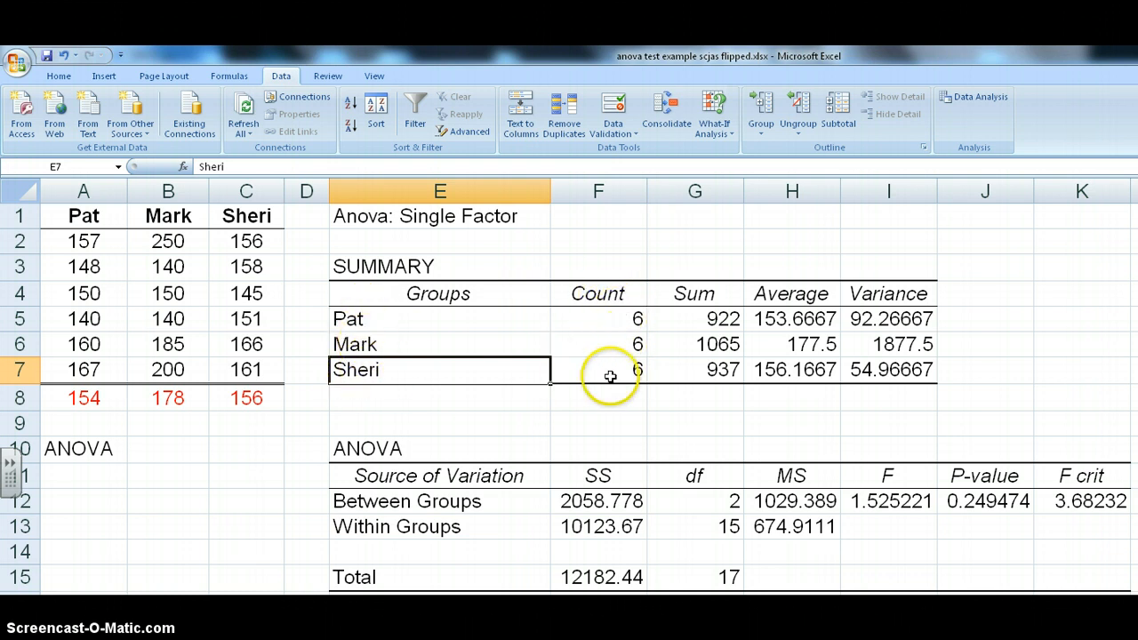
{"action": "mouse_move", "coordinate": [691, 322]}
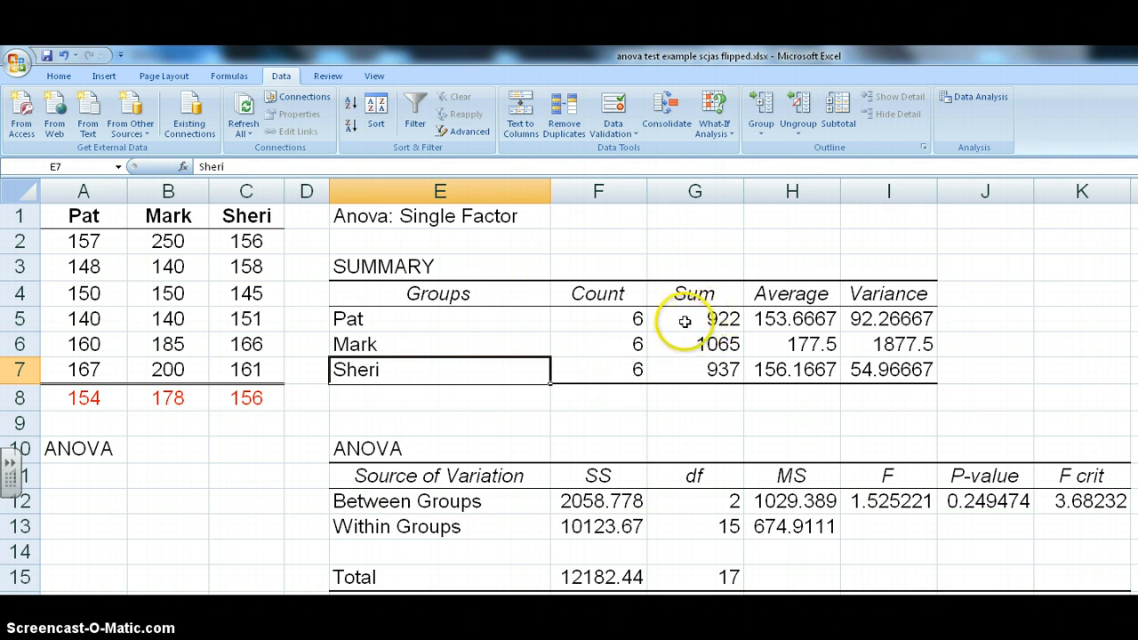
{"action": "mouse_move", "coordinate": [694, 345]}
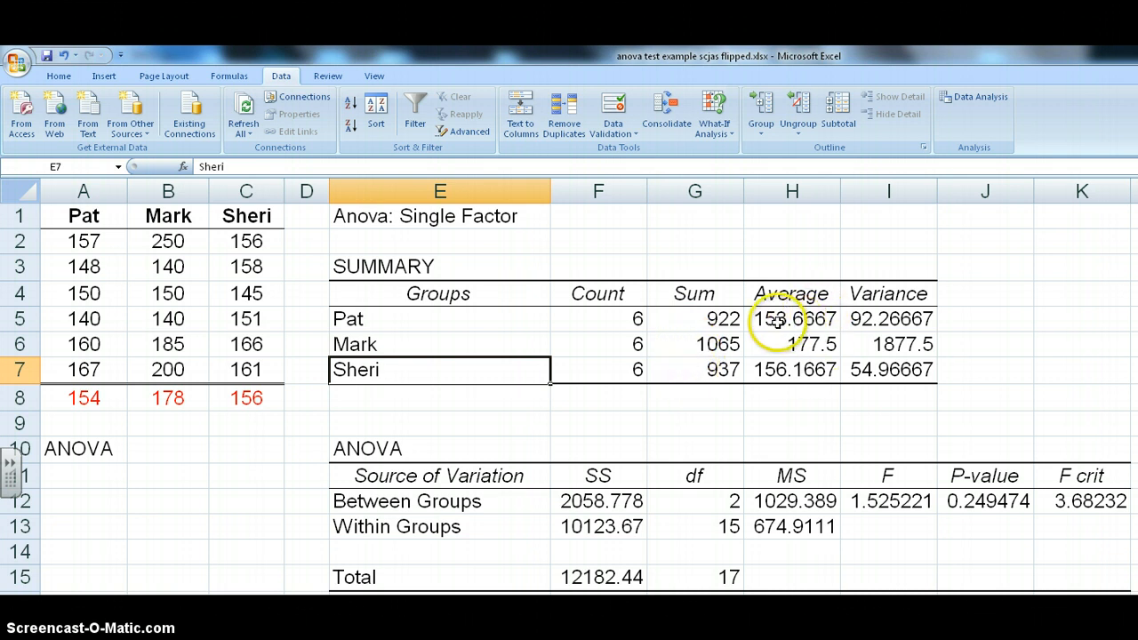
{"action": "mouse_move", "coordinate": [792, 368]}
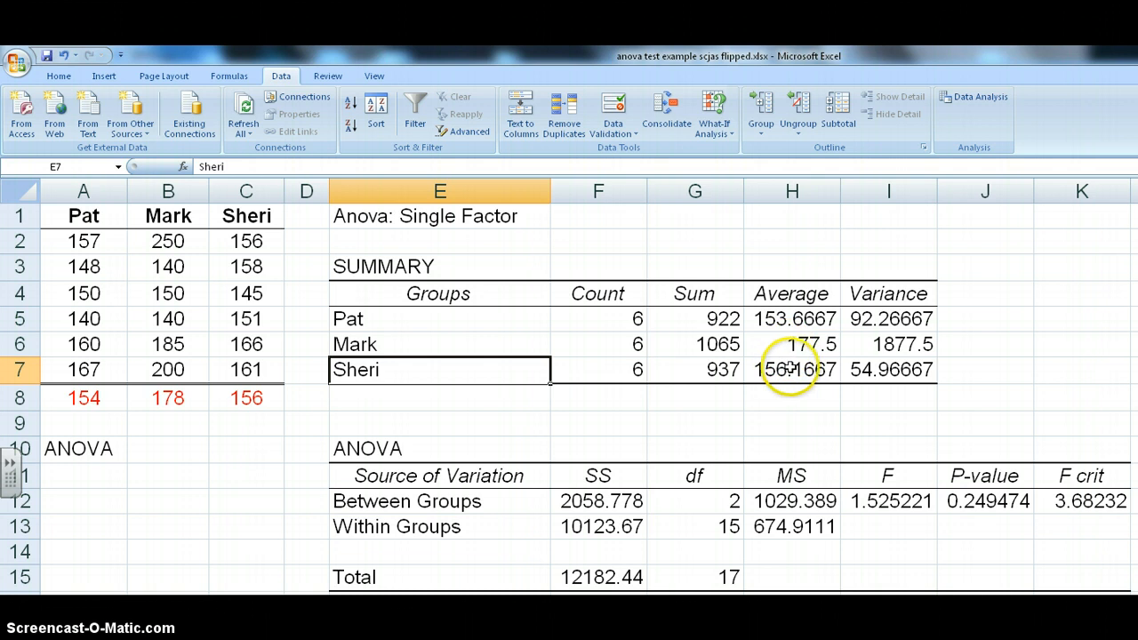
{"action": "mouse_move", "coordinate": [779, 319]}
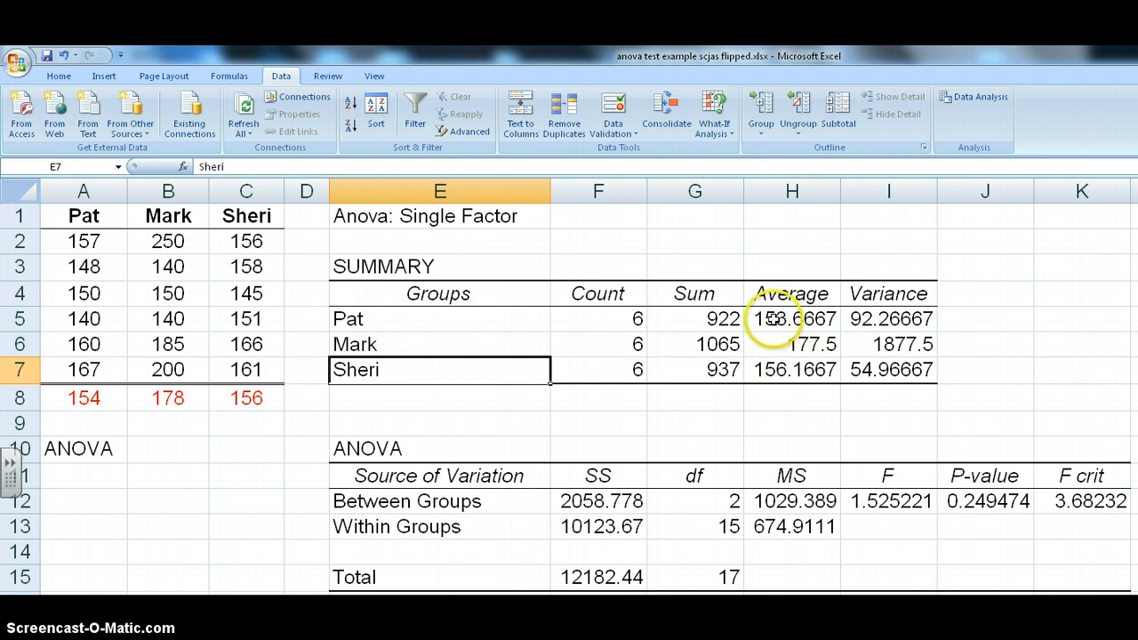
Format the H5:I7 averages and variances as Number with one decimal place
{"action": "left_click", "coordinate": [791, 318]}
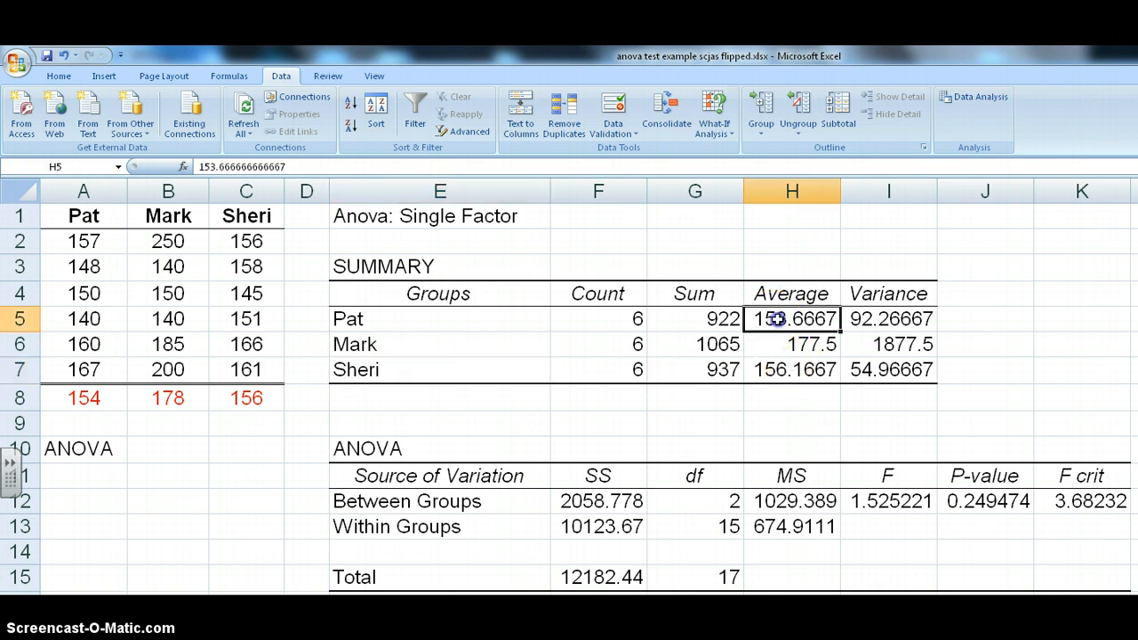
{"action": "left_click_drag", "start_coordinate": [792, 318], "coordinate": [887, 368]}
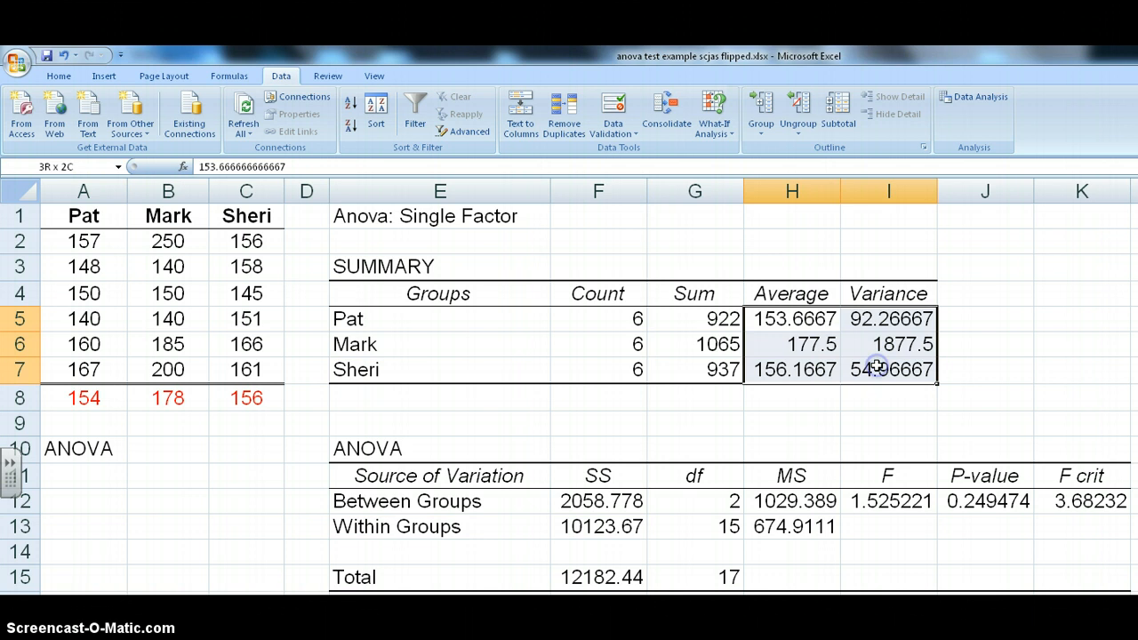
{"action": "right_click", "coordinate": [874, 368]}
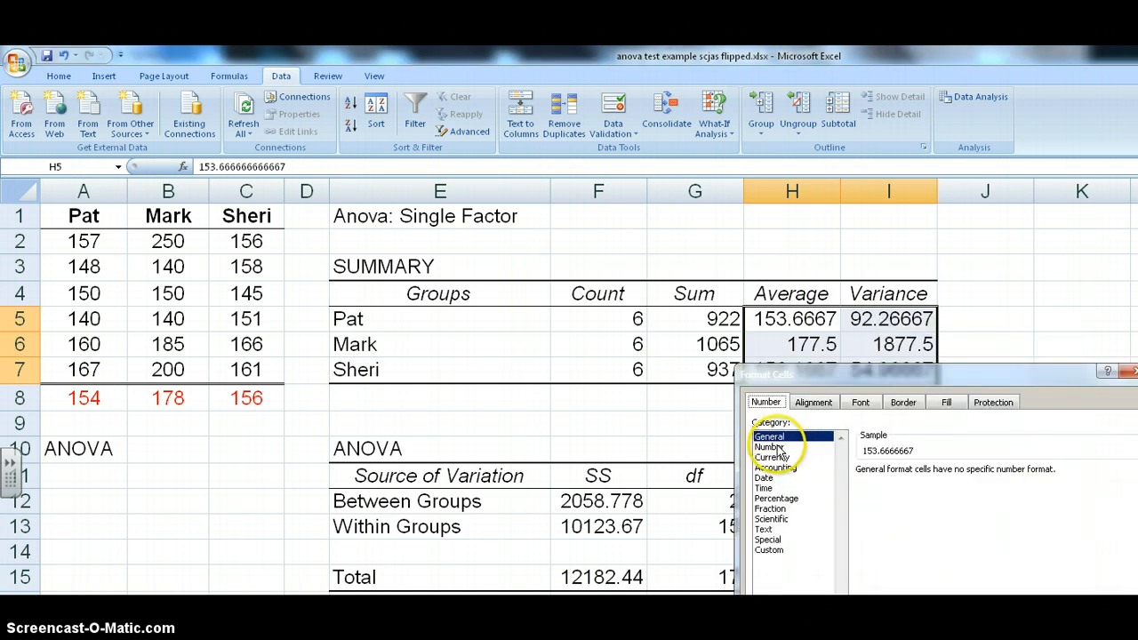
{"action": "left_click", "coordinate": [770, 446]}
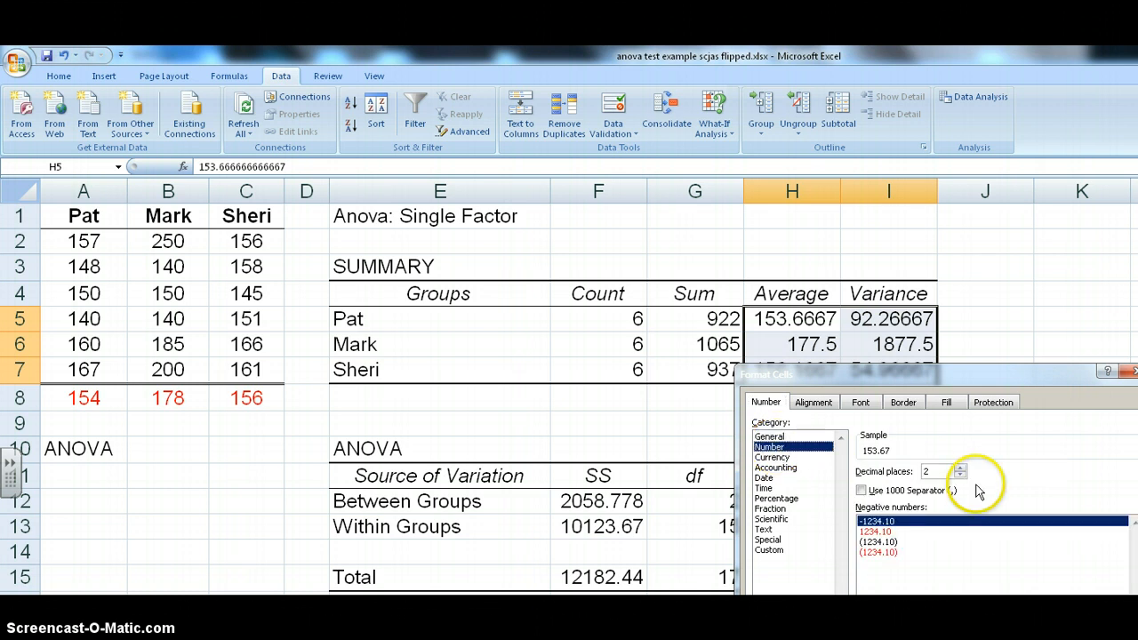
{"action": "left_click", "coordinate": [960, 476]}
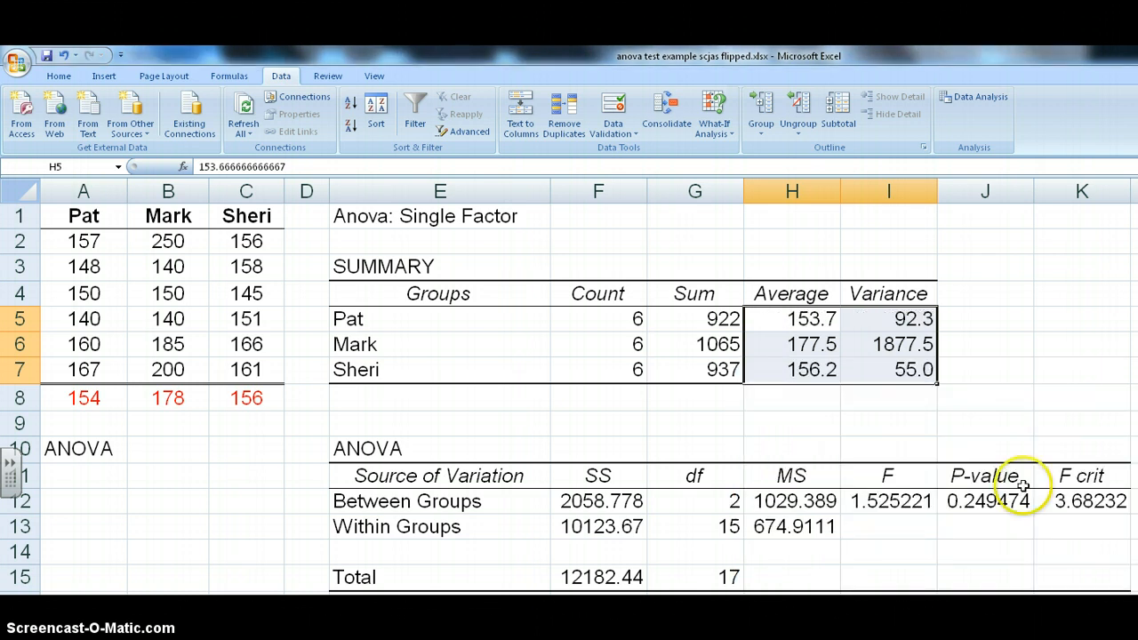
{"action": "left_click", "coordinate": [986, 423]}
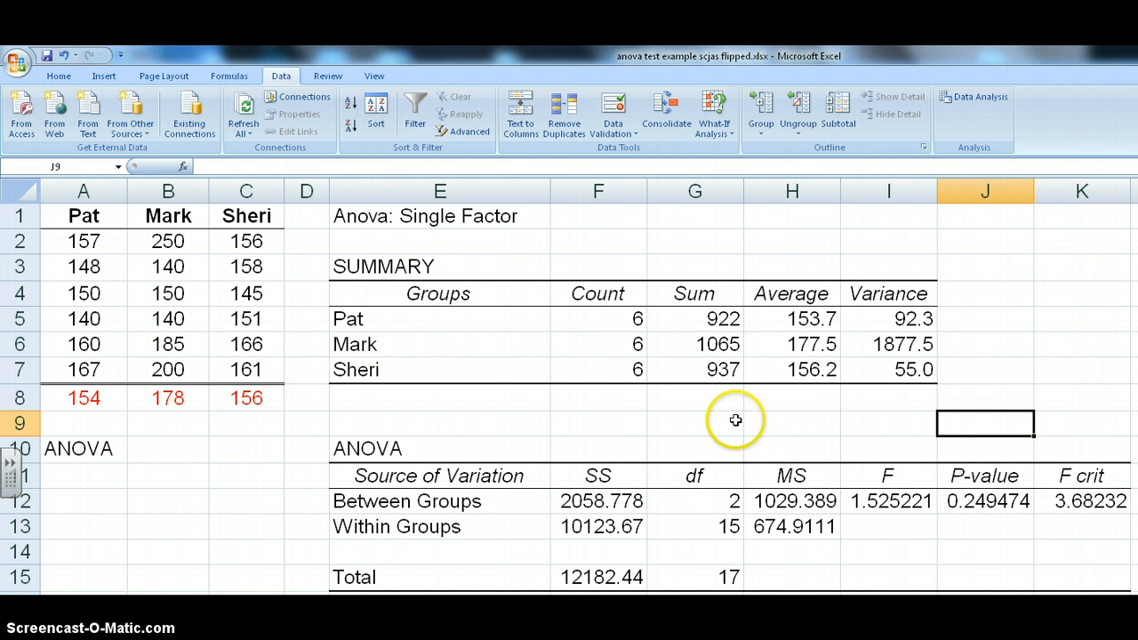
{"action": "mouse_move", "coordinate": [712, 409]}
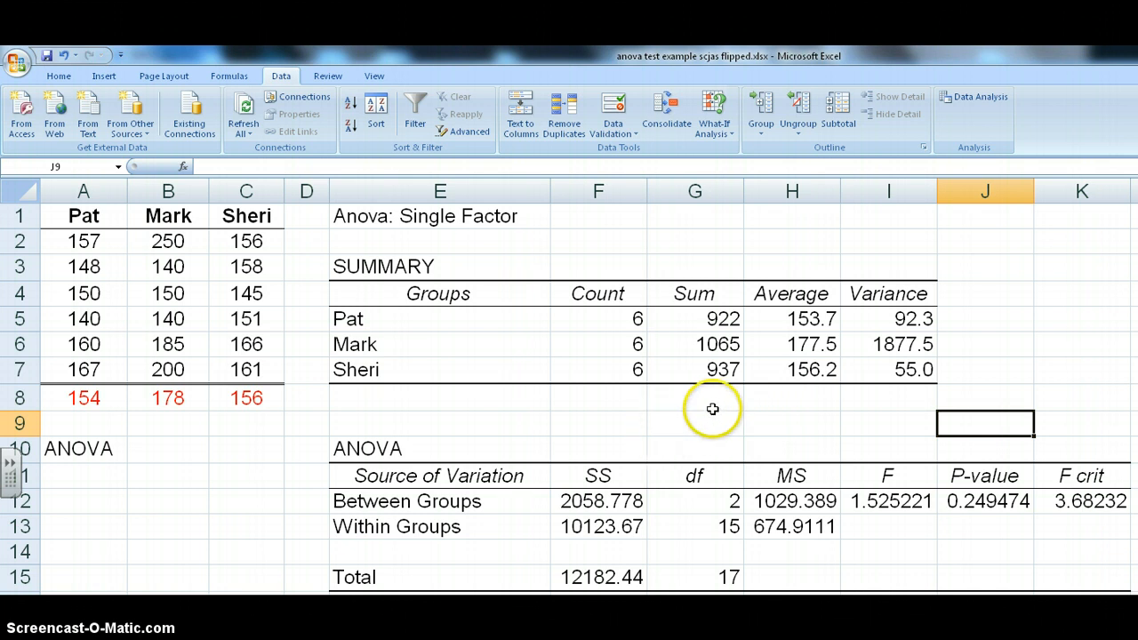
{"action": "mouse_move", "coordinate": [548, 505]}
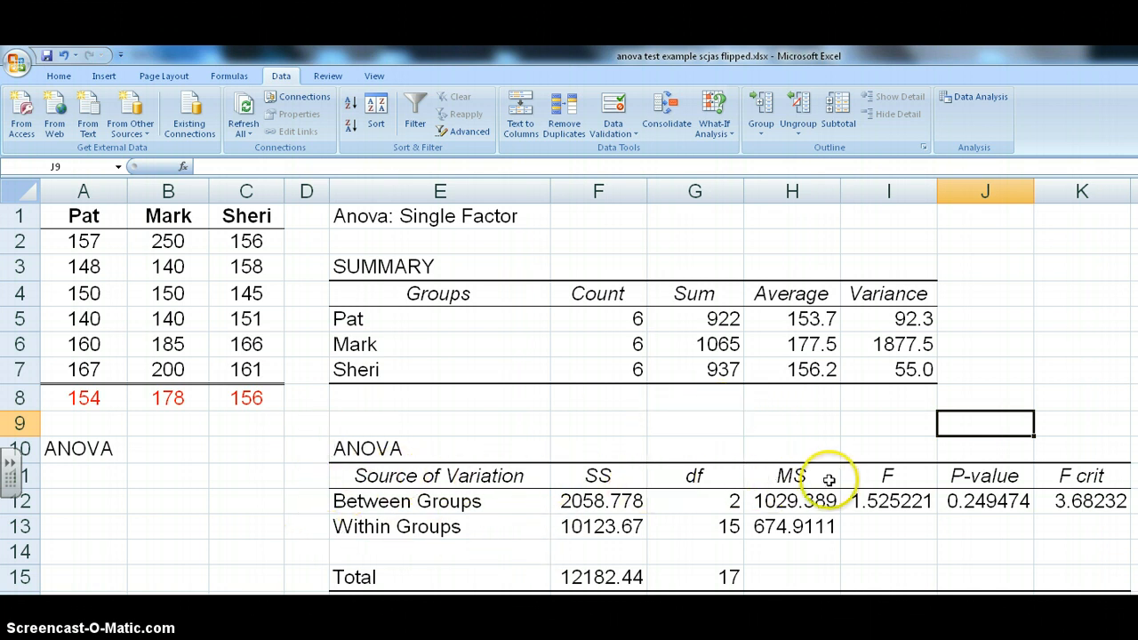
{"action": "mouse_move", "coordinate": [903, 459]}
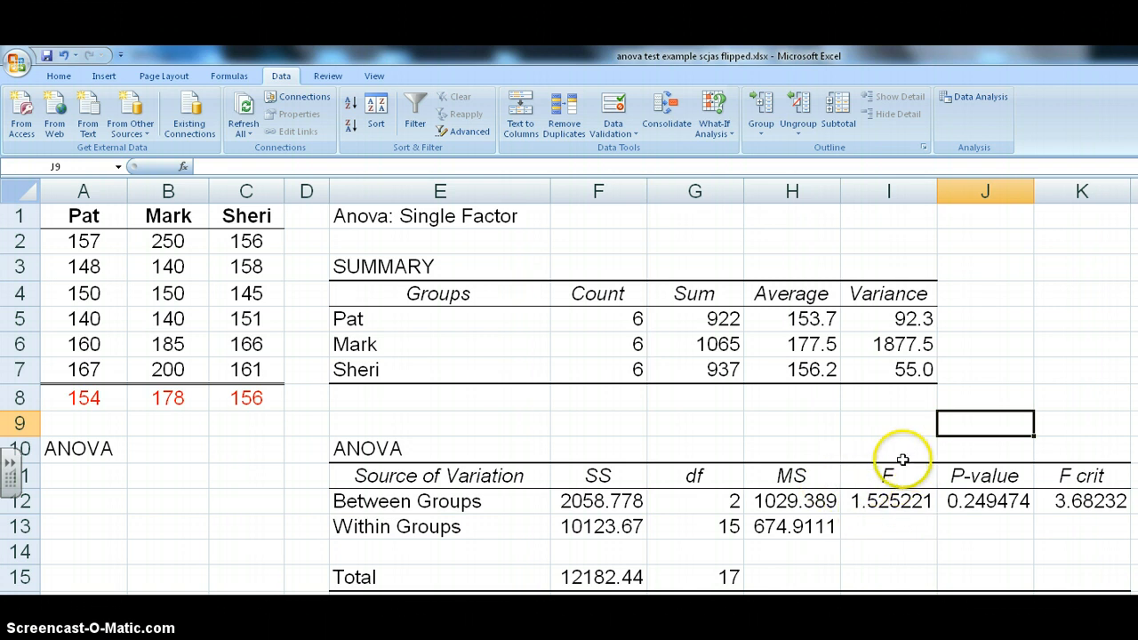
{"action": "mouse_move", "coordinate": [872, 462]}
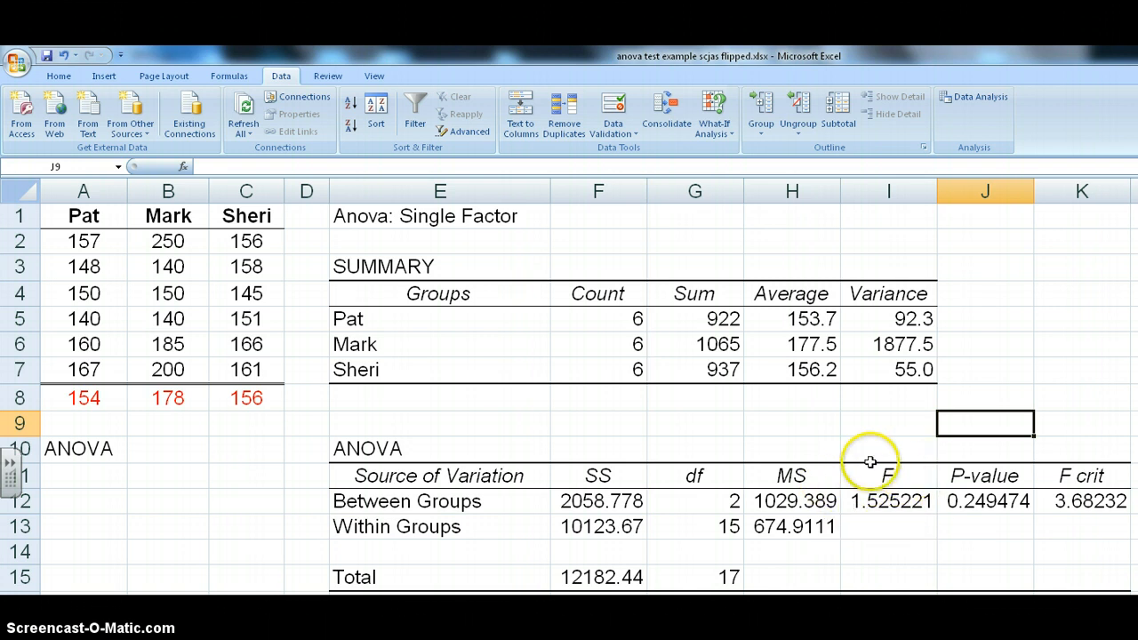
{"action": "mouse_move", "coordinate": [885, 527]}
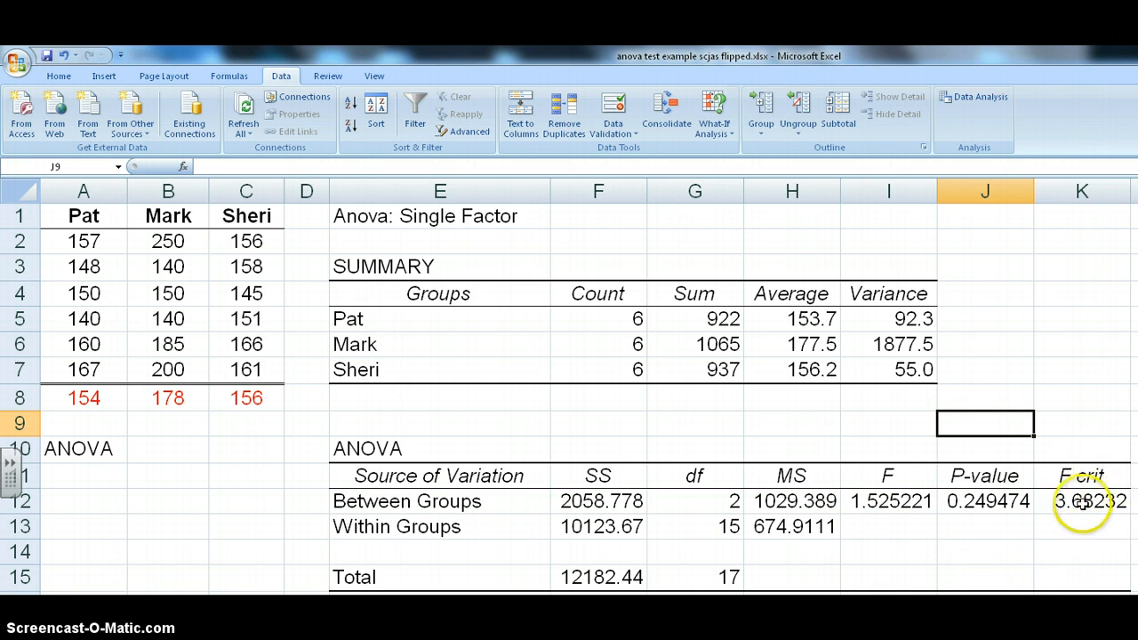
{"action": "mouse_move", "coordinate": [1081, 476]}
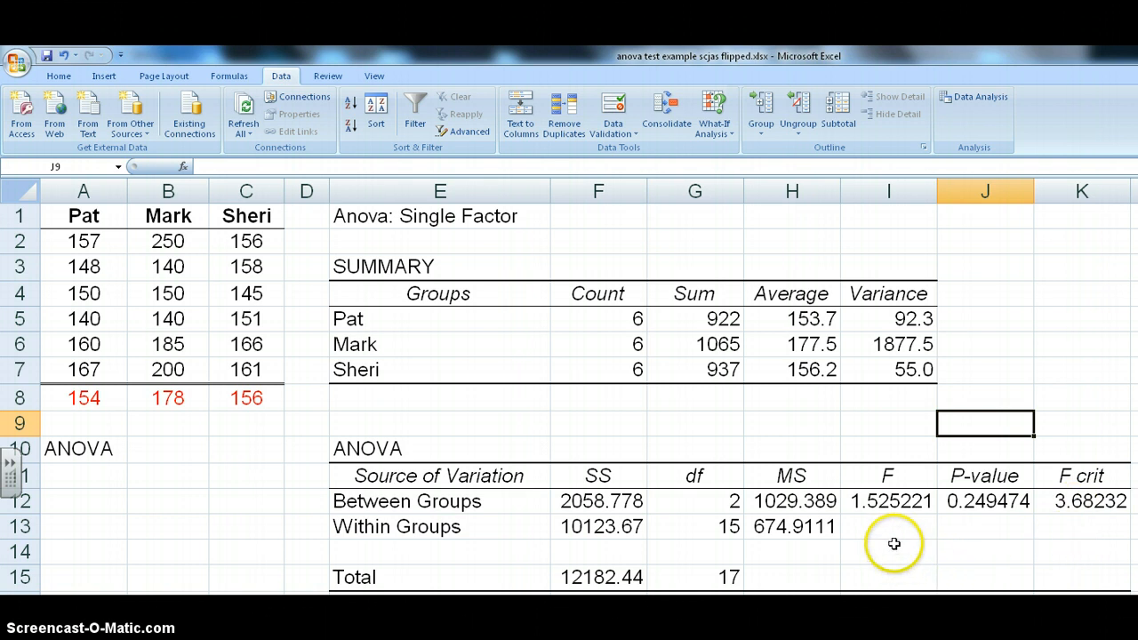
{"action": "mouse_move", "coordinate": [882, 521]}
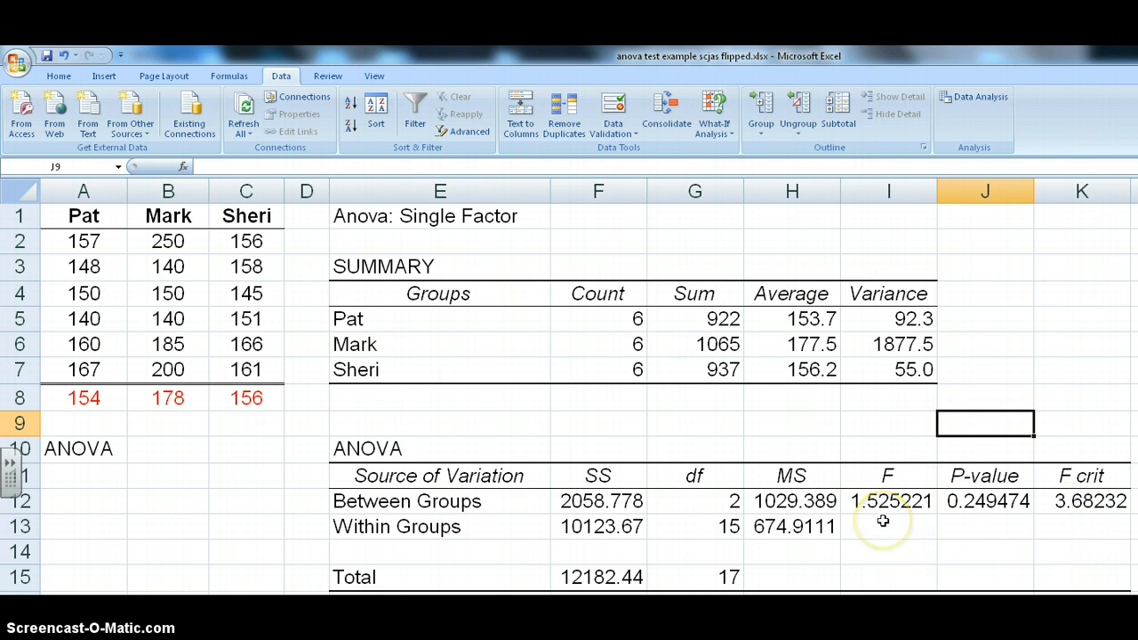
{"action": "mouse_move", "coordinate": [885, 527]}
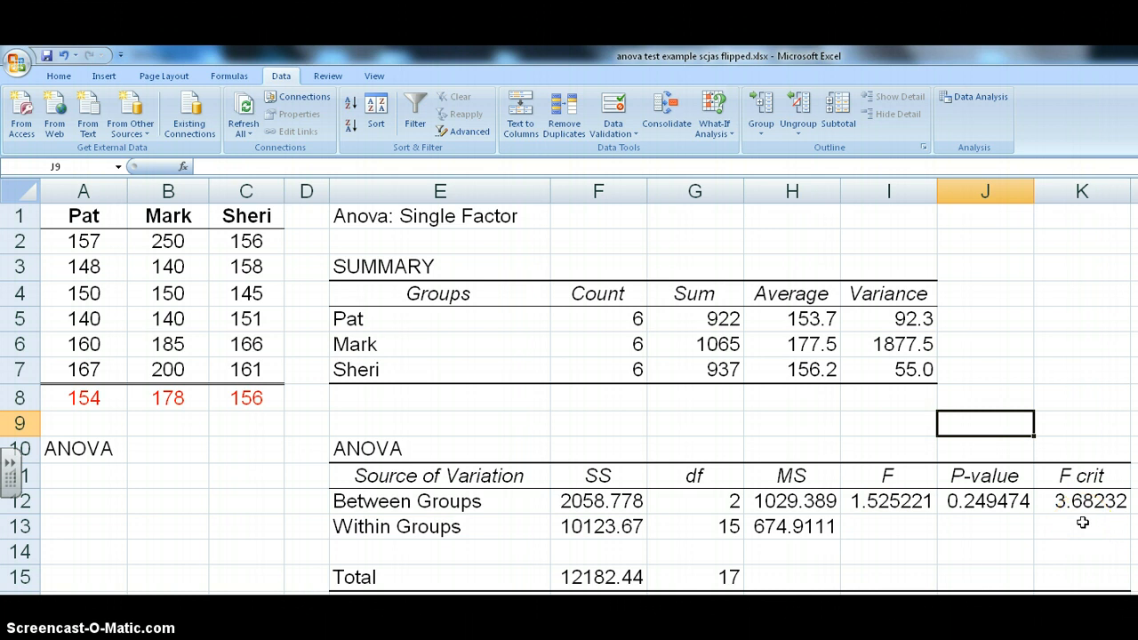
{"action": "mouse_move", "coordinate": [893, 540]}
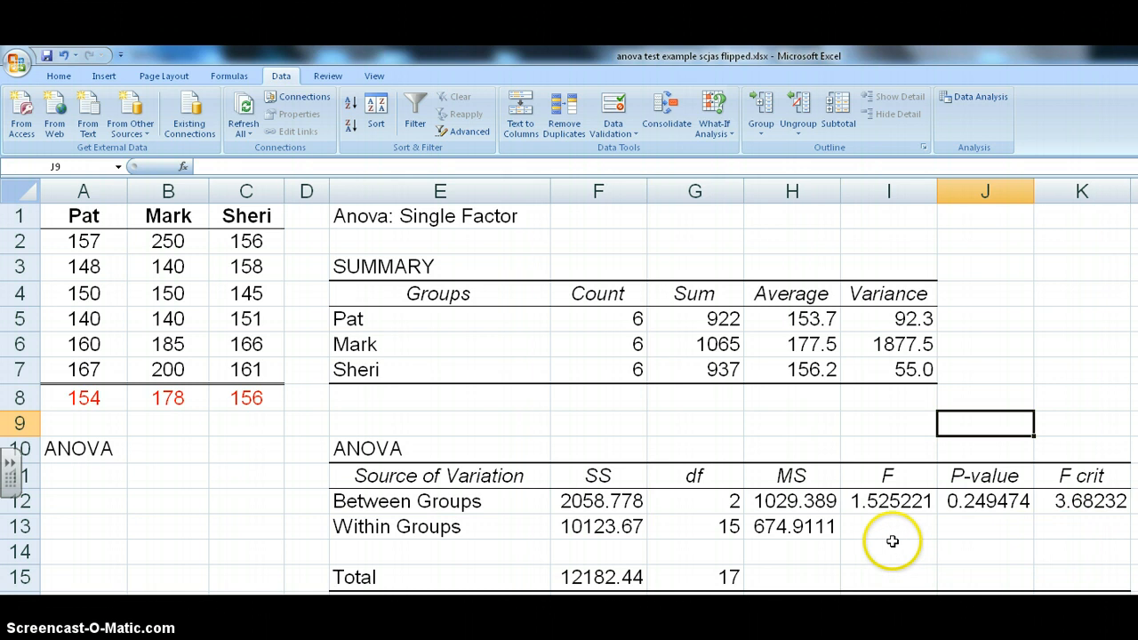
{"action": "mouse_move", "coordinate": [872, 522]}
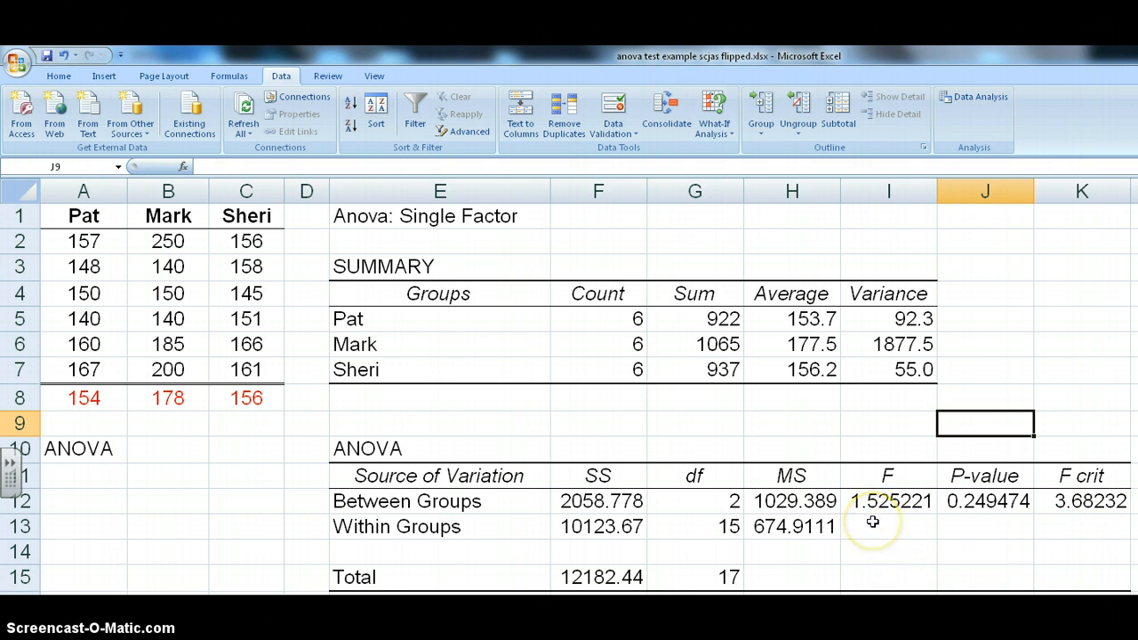
{"action": "mouse_move", "coordinate": [1038, 550]}
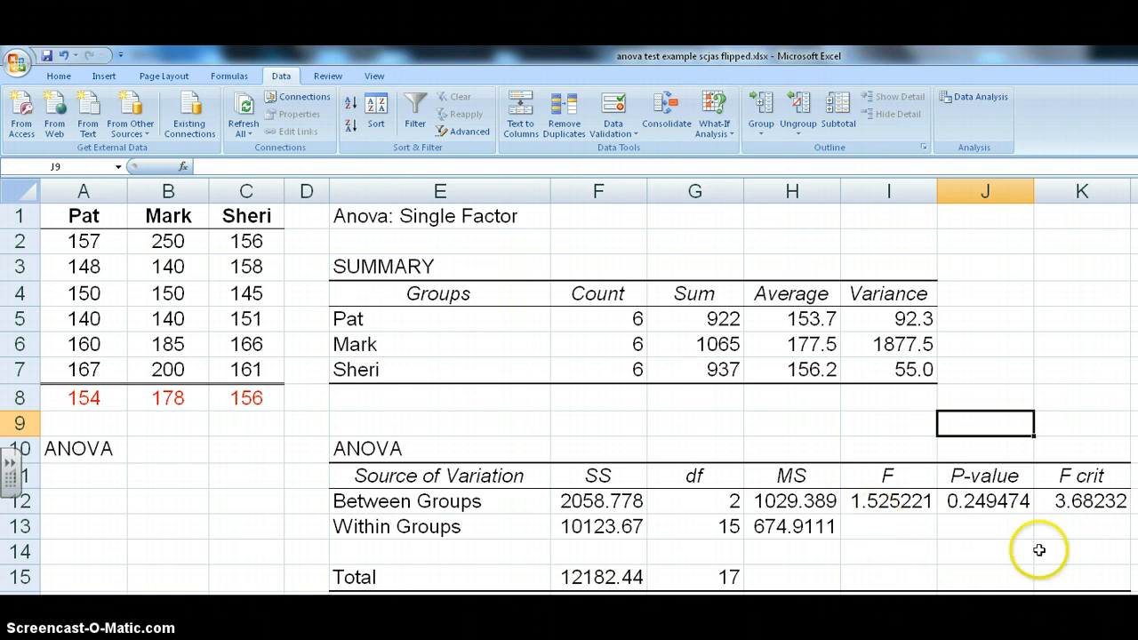
{"action": "mouse_move", "coordinate": [1072, 523]}
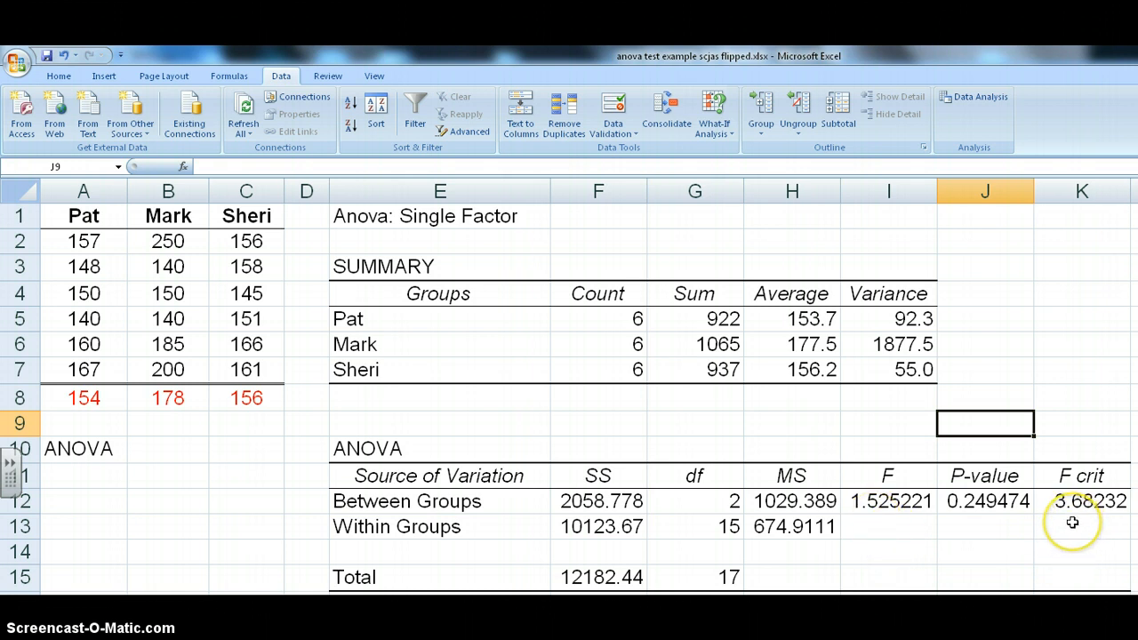
{"action": "mouse_move", "coordinate": [71, 409]}
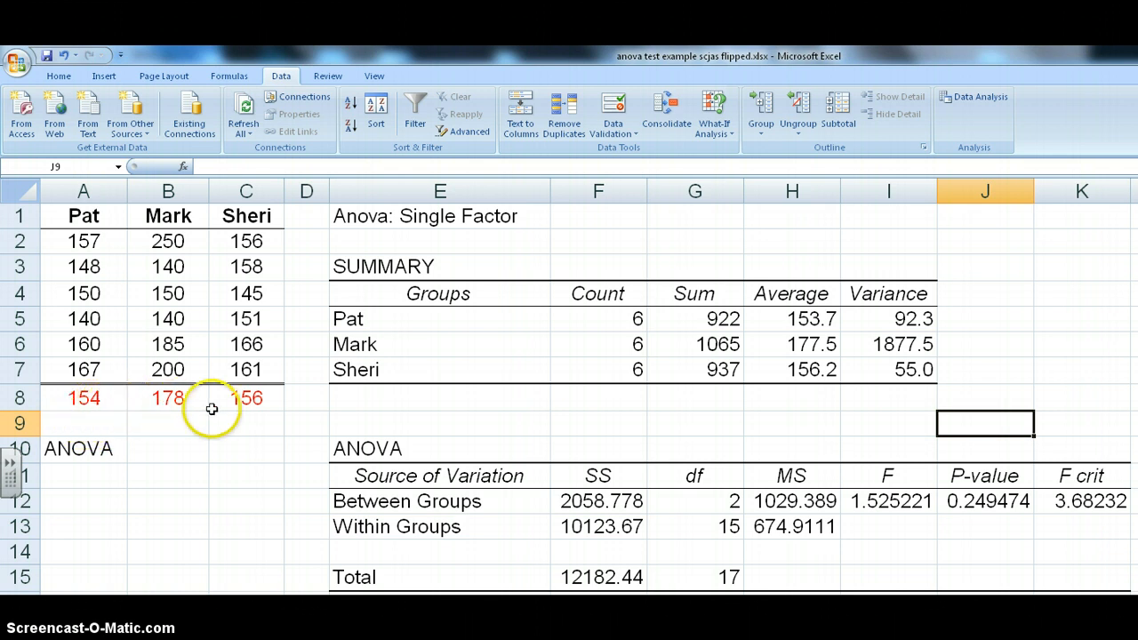
{"action": "mouse_move", "coordinate": [203, 437]}
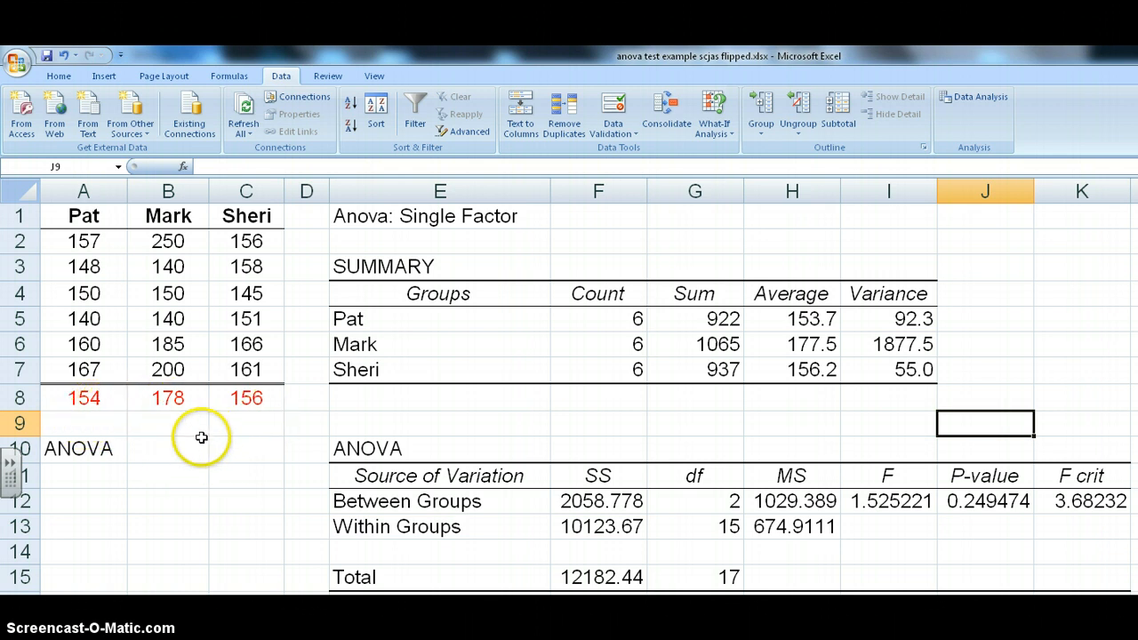
{"action": "mouse_move", "coordinate": [181, 432]}
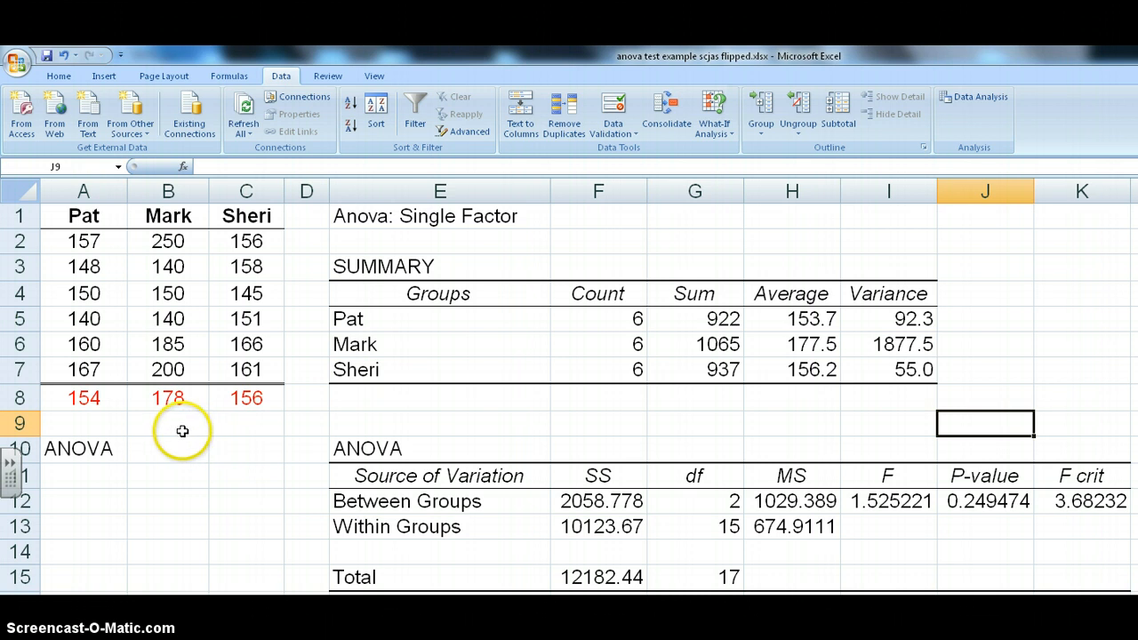
{"action": "mouse_move", "coordinate": [178, 419]}
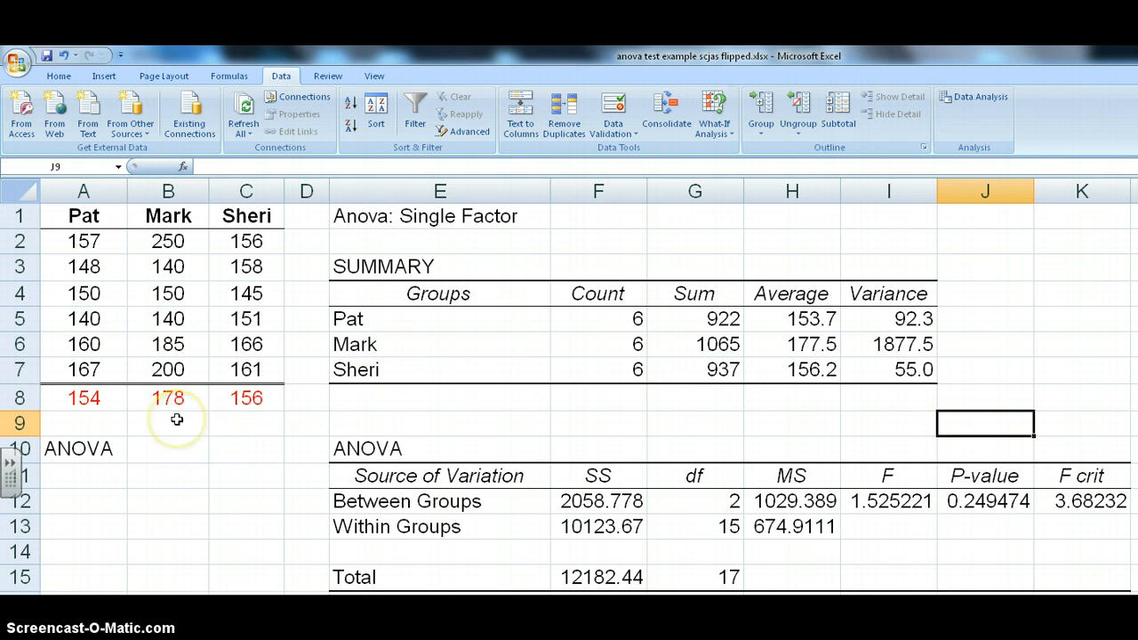
{"action": "mouse_move", "coordinate": [178, 466]}
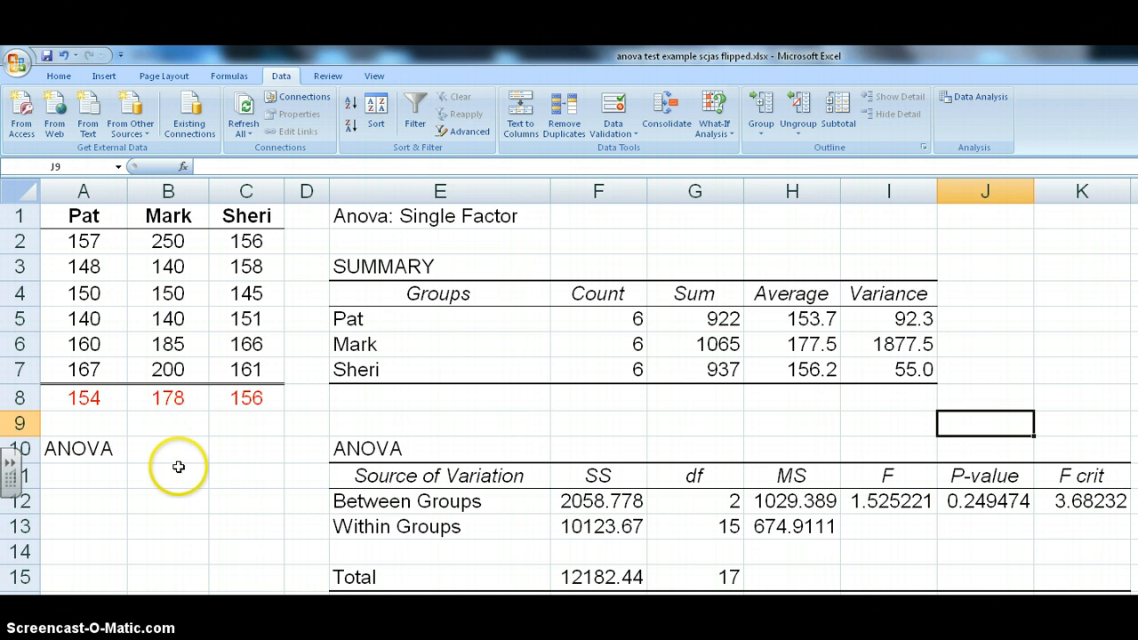